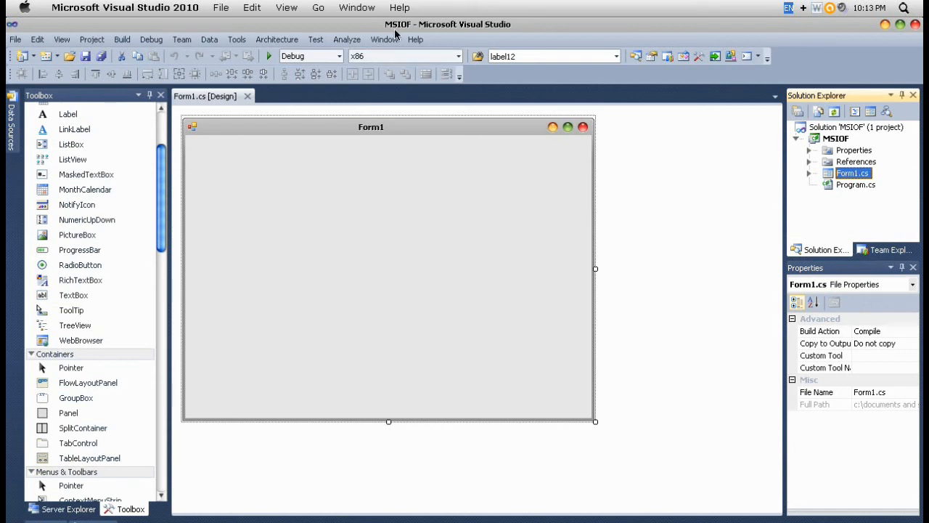
{"action": "mouse_move", "coordinate": [370, 441]}
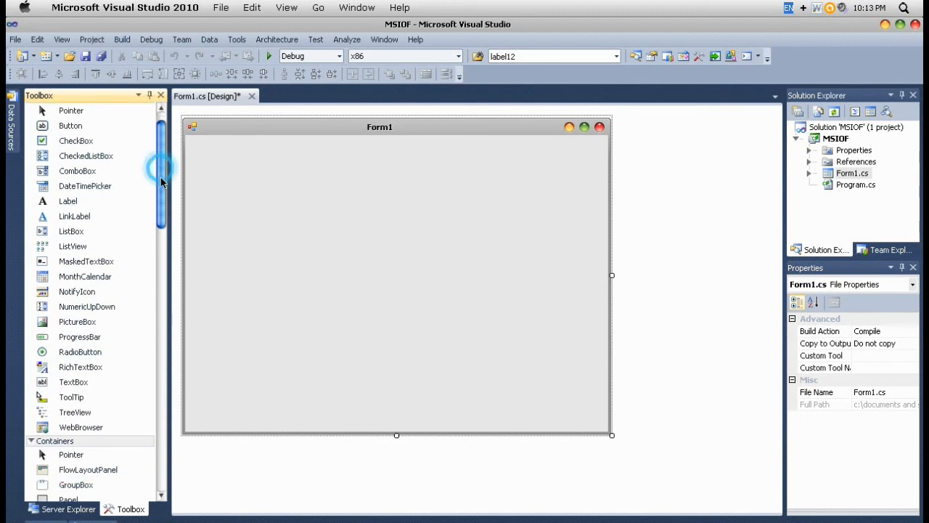
Place a two-page TabControl near Form1's top-left, reposition it, and select the form.
{"action": "scroll", "scroll_direction": "down", "scroll_amount": 3}
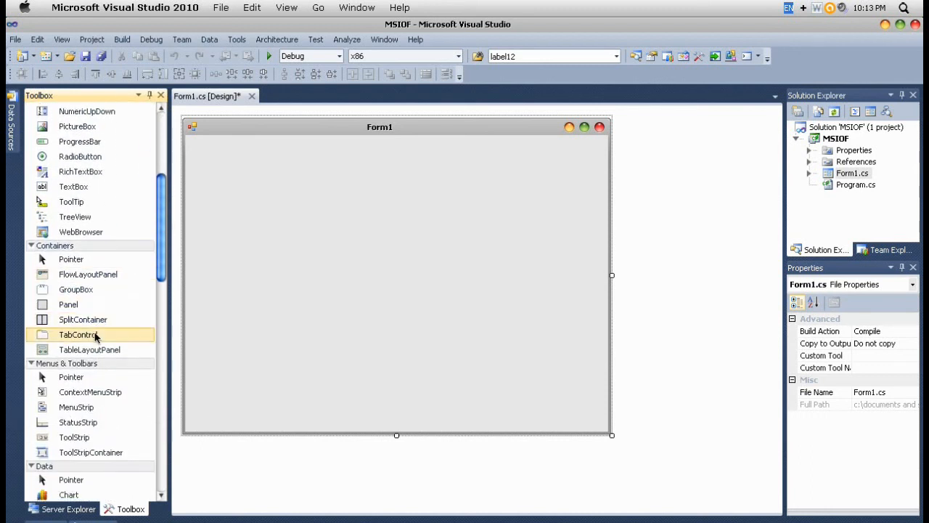
{"action": "mouse_move", "coordinate": [78, 335]}
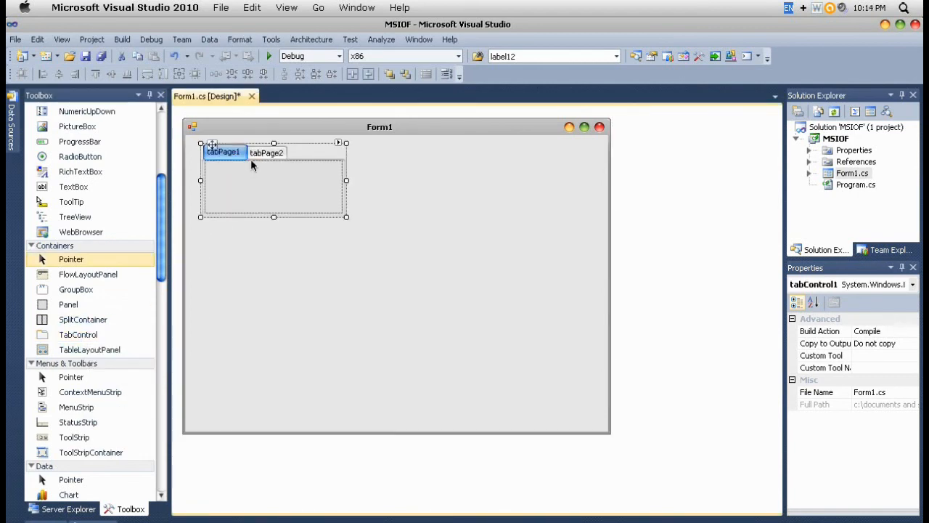
{"action": "left_click", "coordinate": [267, 152]}
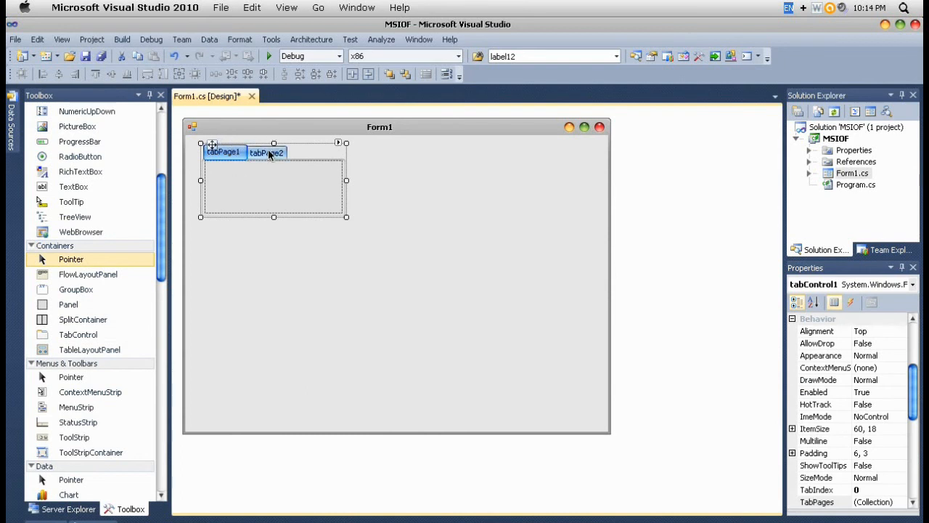
{"action": "left_click", "coordinate": [224, 153]}
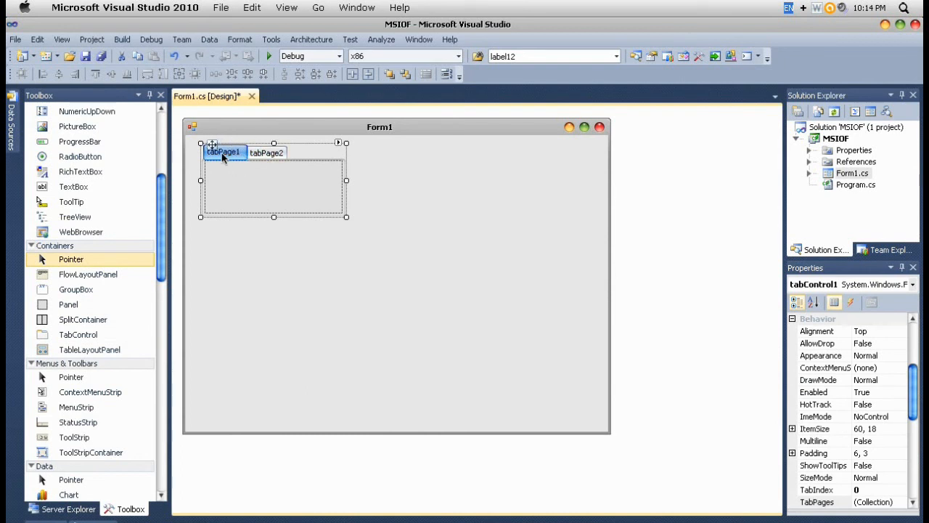
{"action": "left_click", "coordinate": [266, 152]}
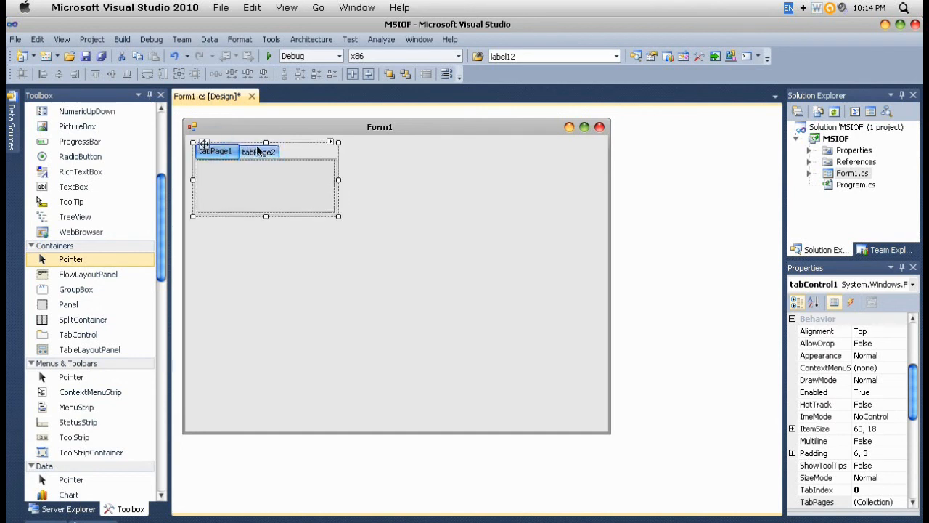
{"action": "left_click", "coordinate": [259, 150]}
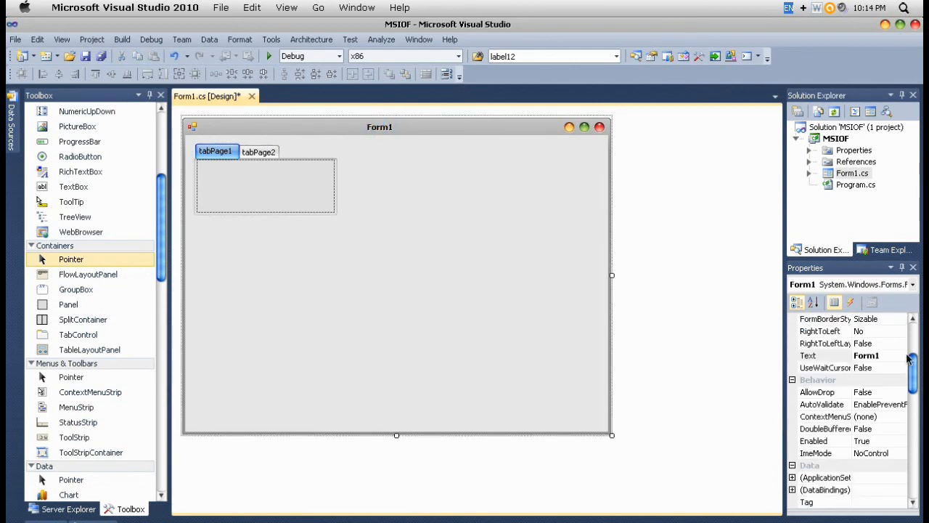
Set Form1's FormBorderStyle property to FixedSingle.
{"action": "left_click", "coordinate": [902, 404]}
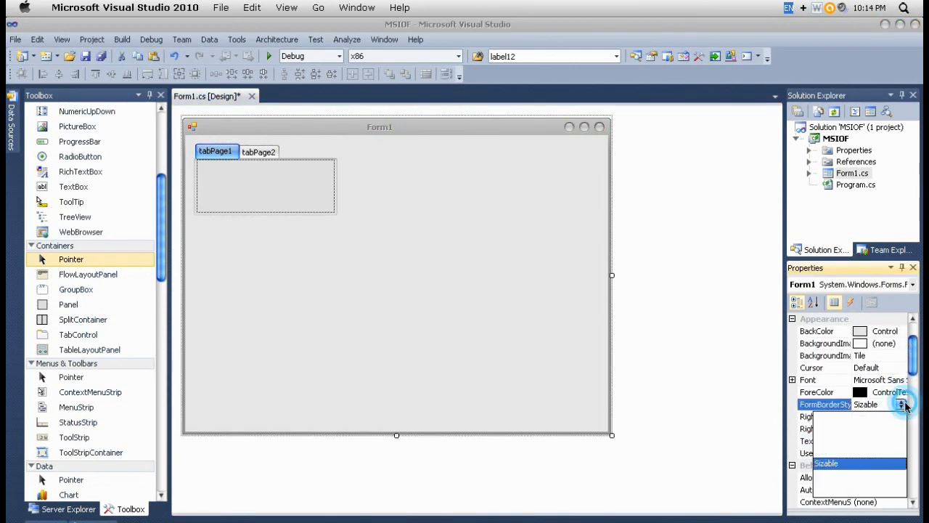
{"action": "left_click", "coordinate": [900, 404]}
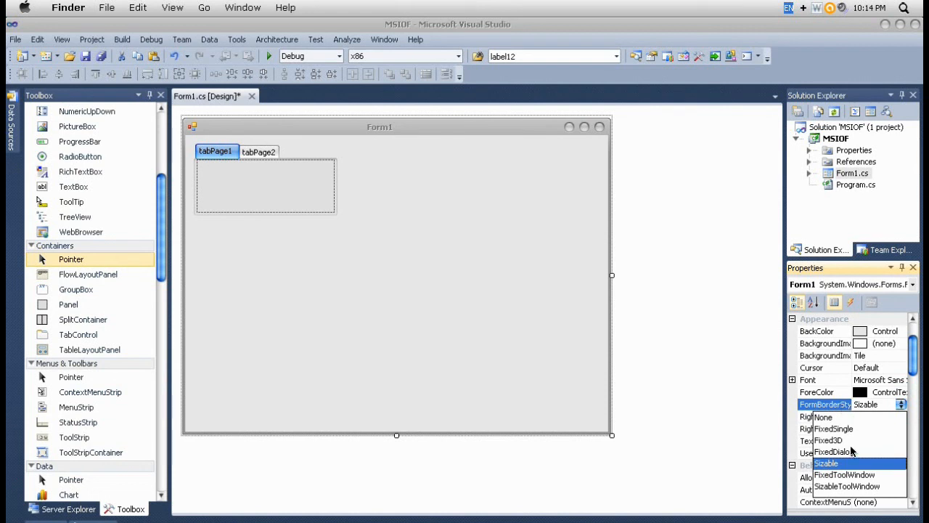
{"action": "mouse_move", "coordinate": [849, 453]}
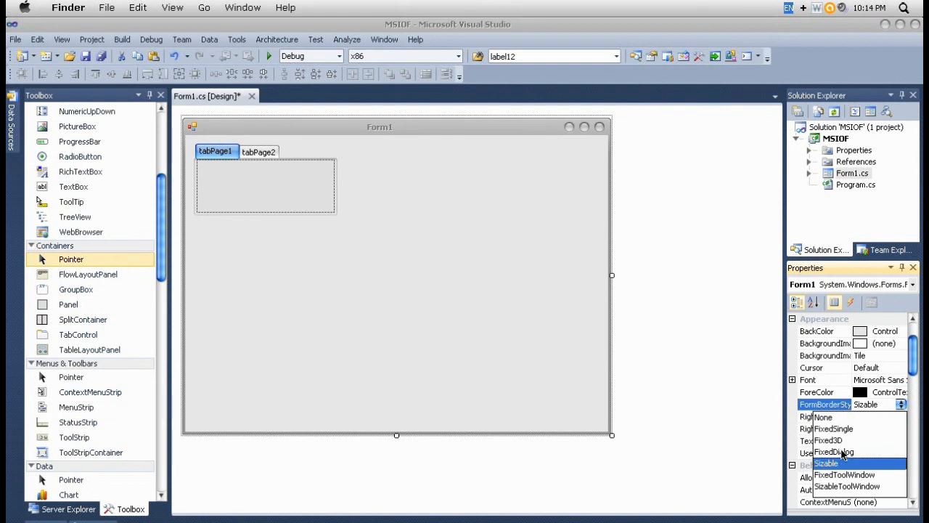
{"action": "mouse_move", "coordinate": [833, 439]}
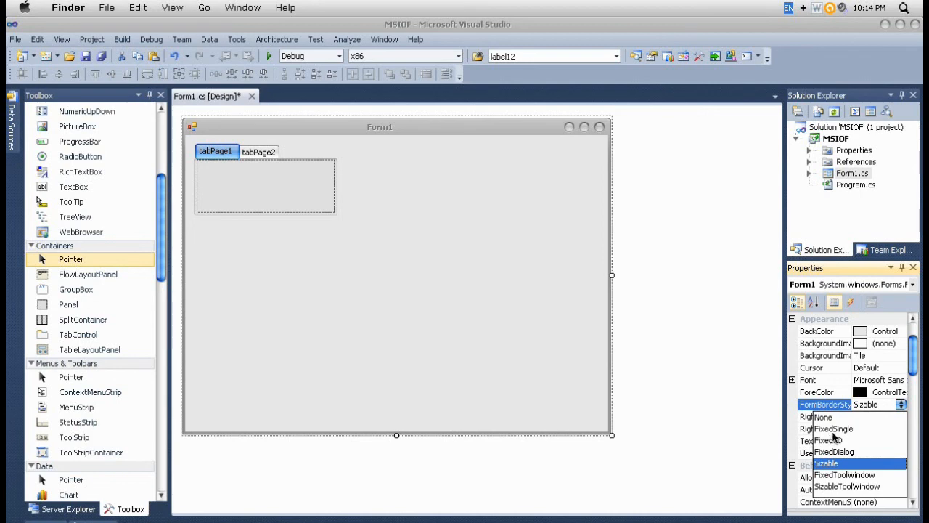
{"action": "left_click", "coordinate": [839, 428]}
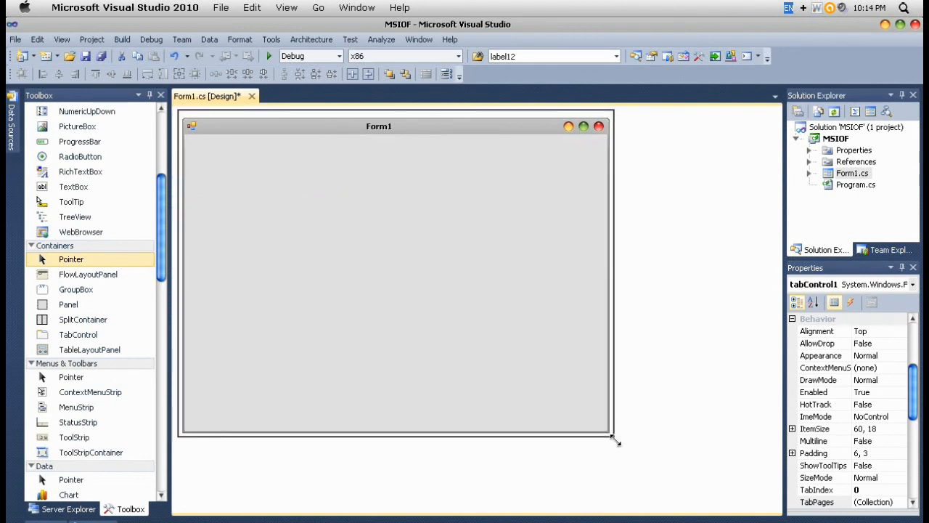
Open the TabPage Collection Editor from tabControl1's TabPages property.
{"action": "left_click", "coordinate": [262, 138]}
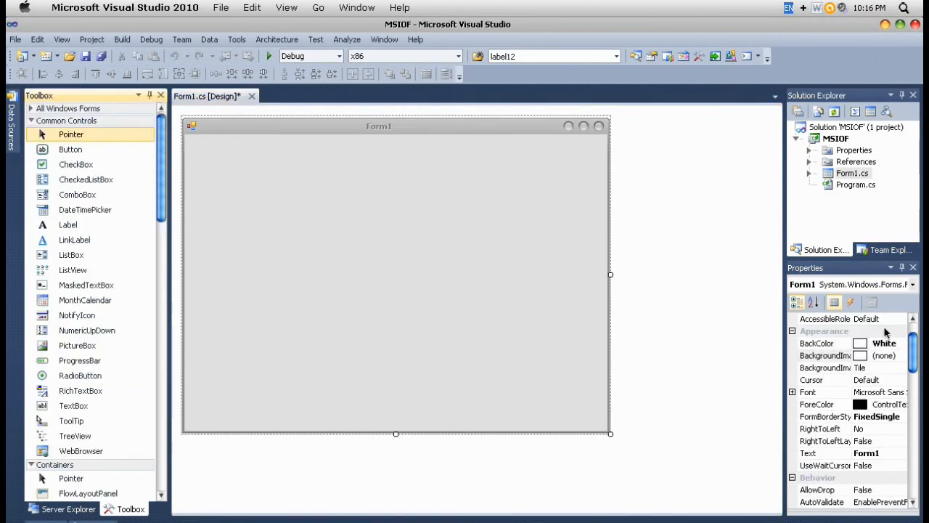
{"action": "left_click", "coordinate": [911, 284]}
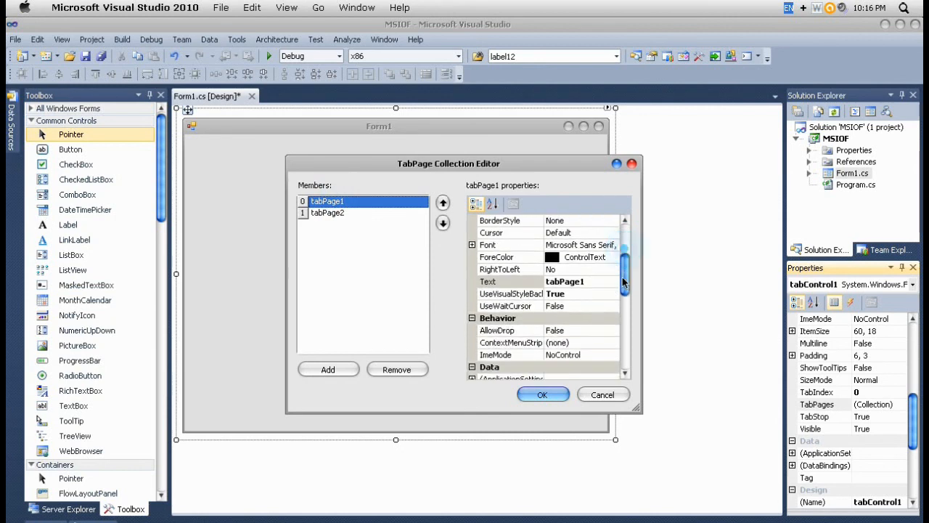
Caption the first tab page 'Menu' and name it menuPage1.
{"action": "left_click", "coordinate": [508, 281]}
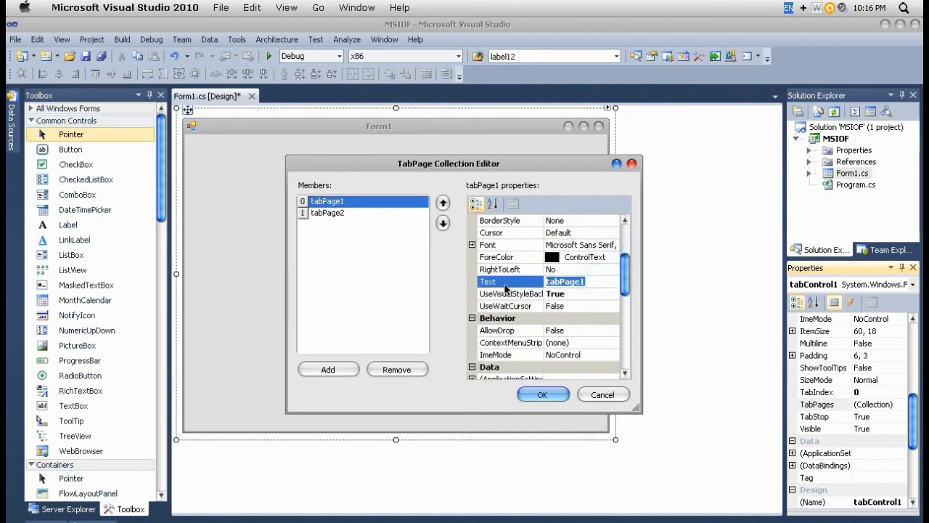
{"action": "type", "text": "Menu"}
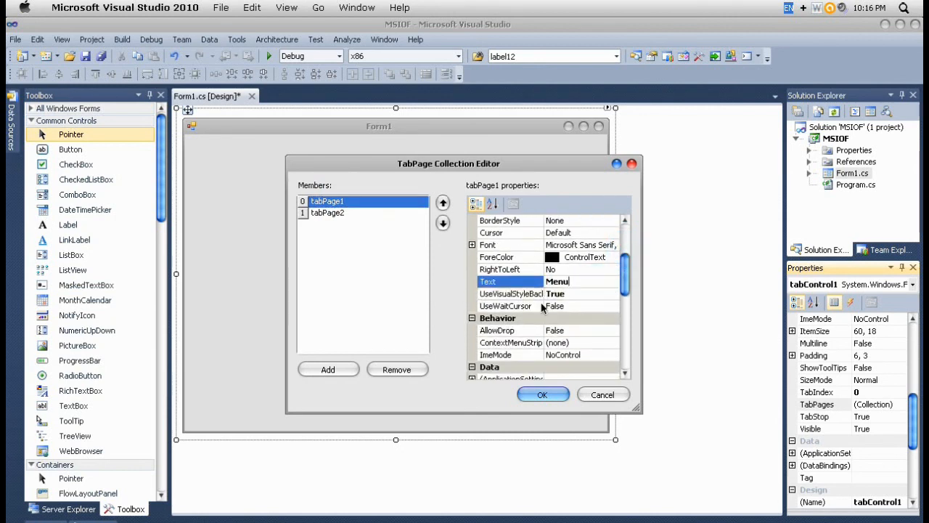
{"action": "scroll", "scroll_direction": "down", "scroll_amount": 3}
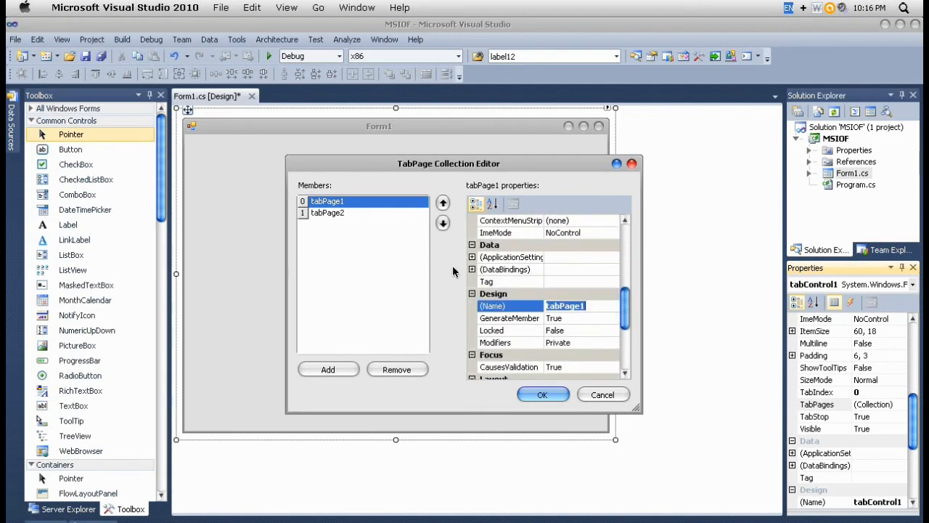
{"action": "type", "text": "m"}
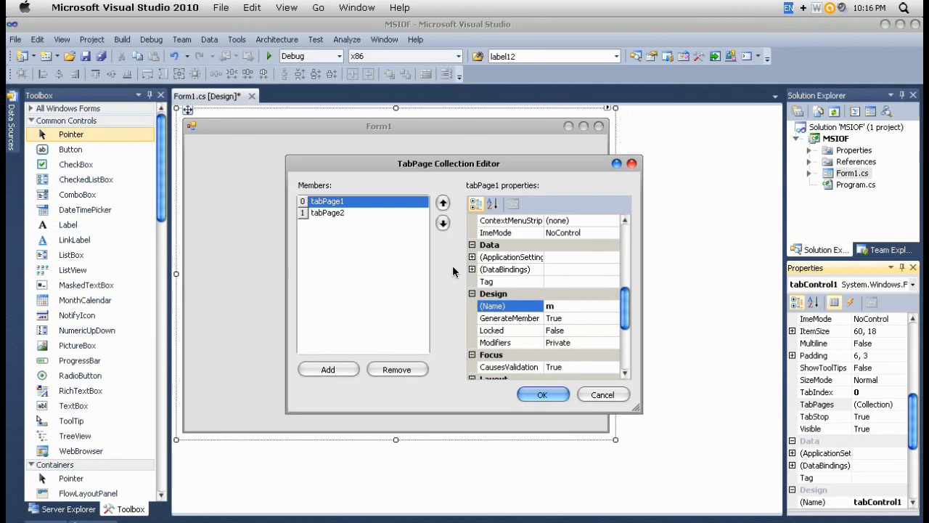
{"action": "type", "text": "enuPage"}
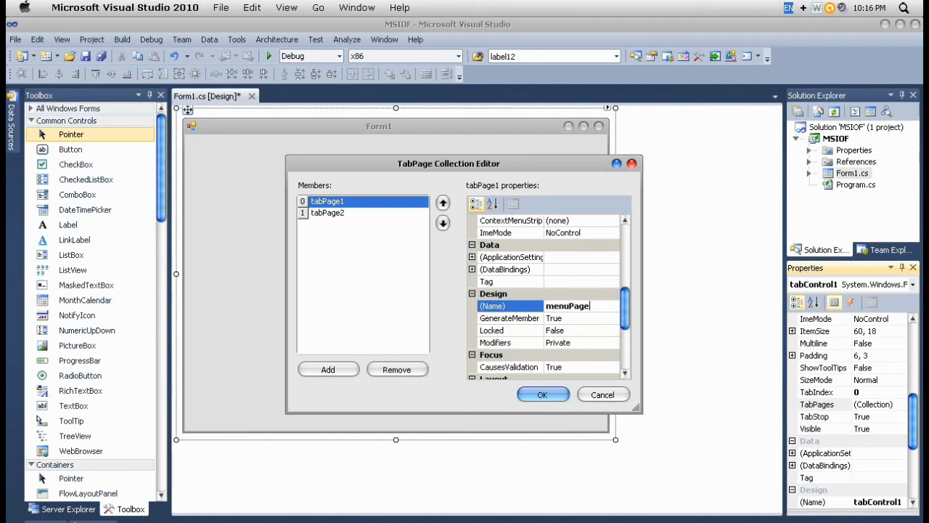
Rename the second tab page to gamePage1 and confirm the editor.
{"action": "left_click", "coordinate": [328, 213]}
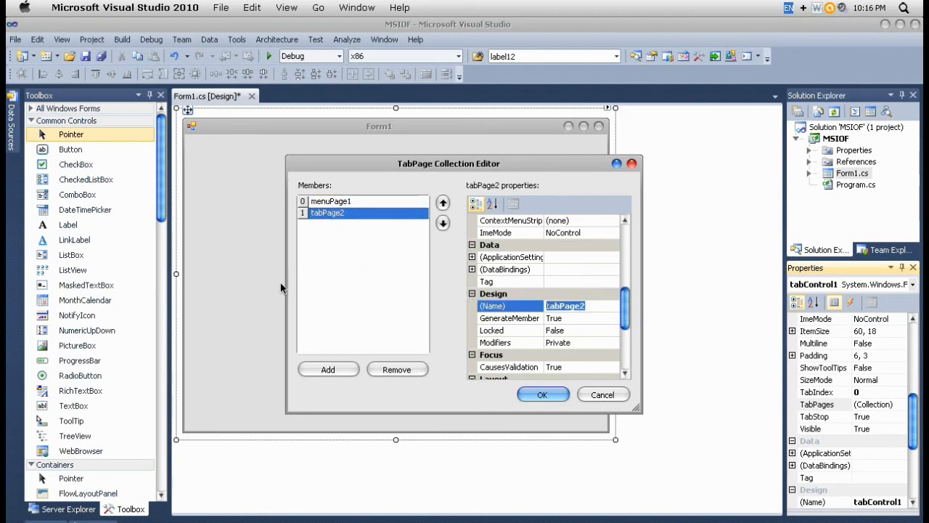
{"action": "type", "text": "game"}
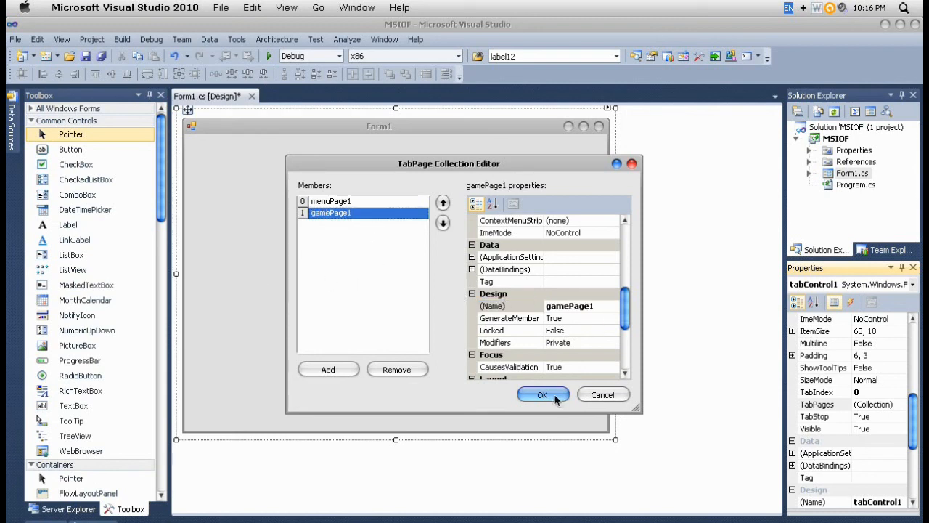
{"action": "left_click", "coordinate": [542, 395]}
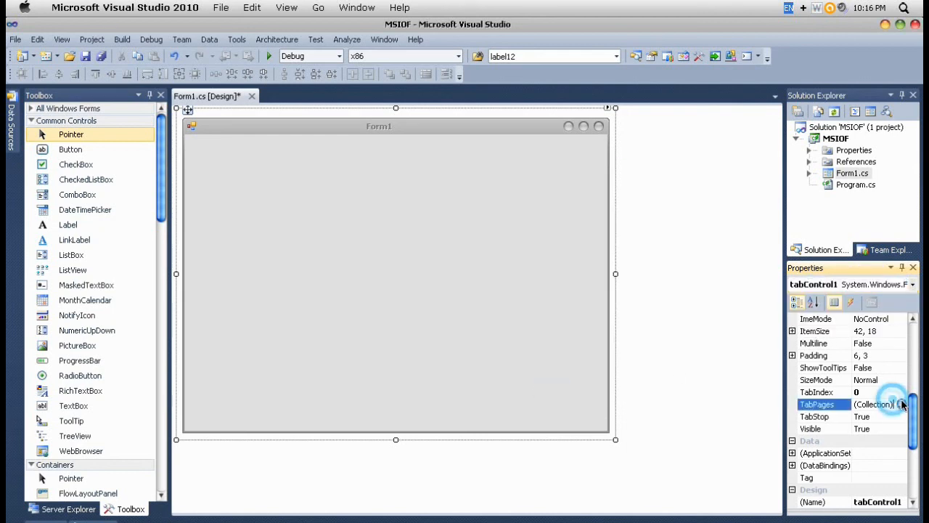
Caption gamePage1 'Game', add a third page captioned exitPage1, and confirm.
{"action": "left_click", "coordinate": [904, 405]}
{"action": "type", "text": "G"}
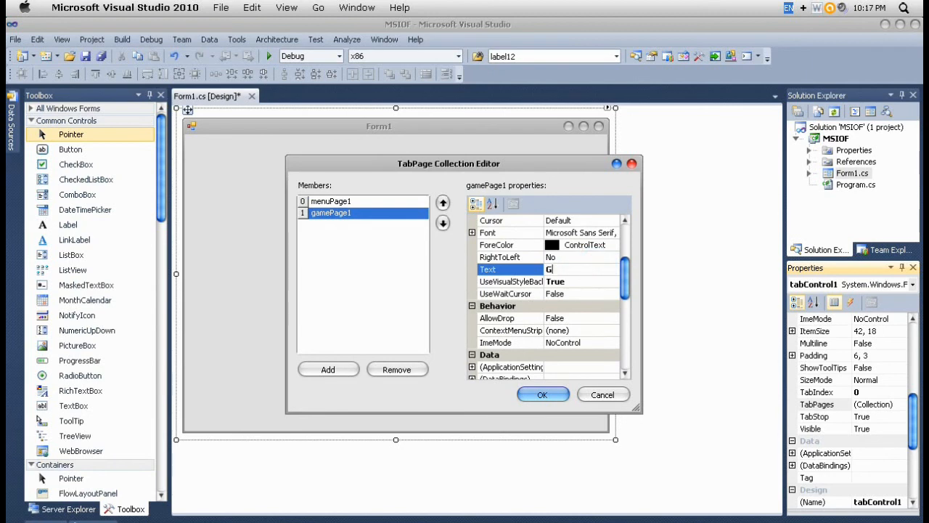
{"action": "type", "text": "ame"}
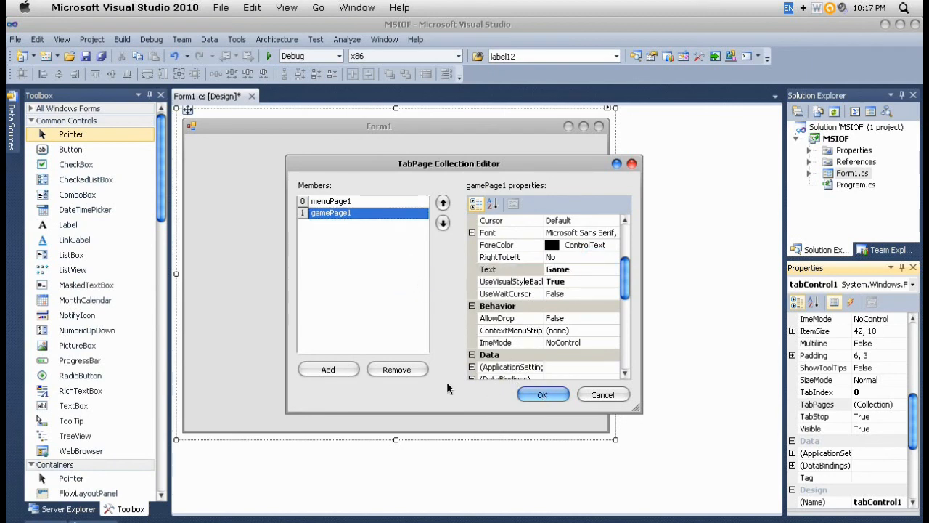
{"action": "left_click", "coordinate": [327, 369]}
{"action": "type", "text": "E"}
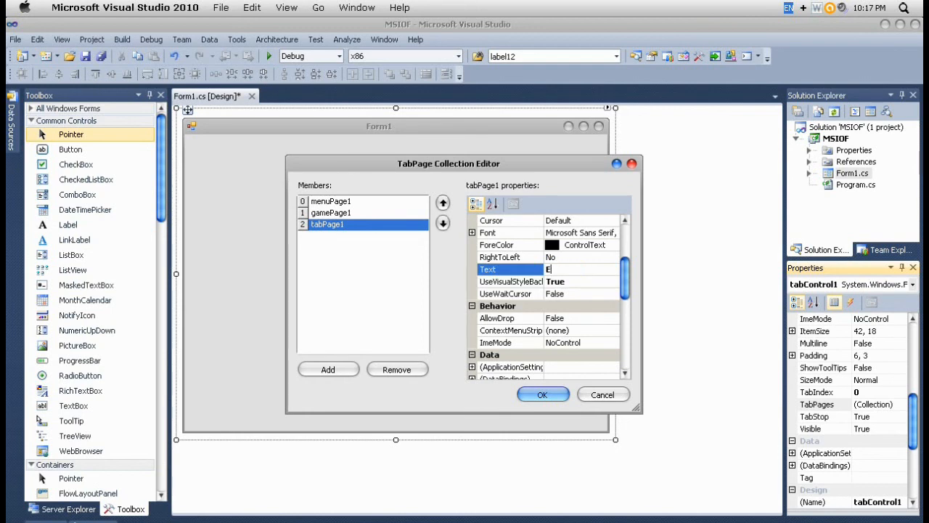
{"action": "type", "text": "xitPage1"}
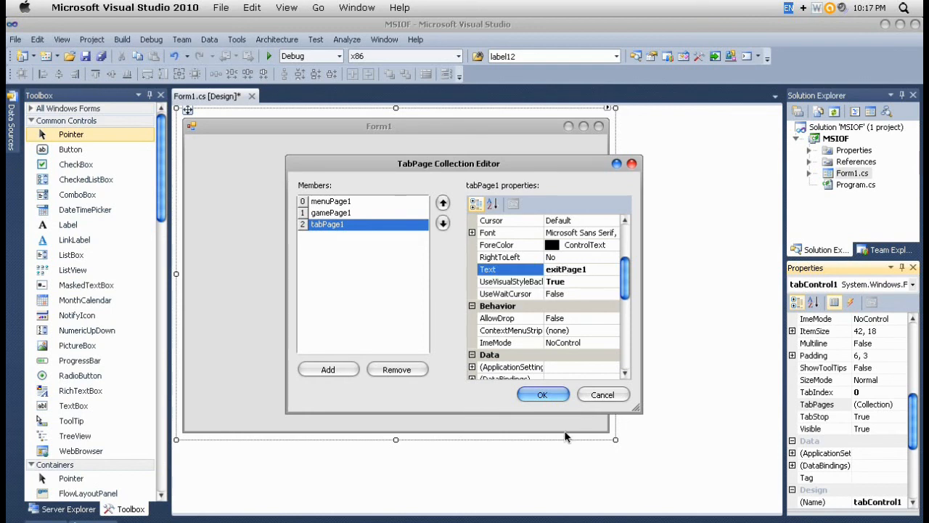
{"action": "left_click", "coordinate": [542, 394]}
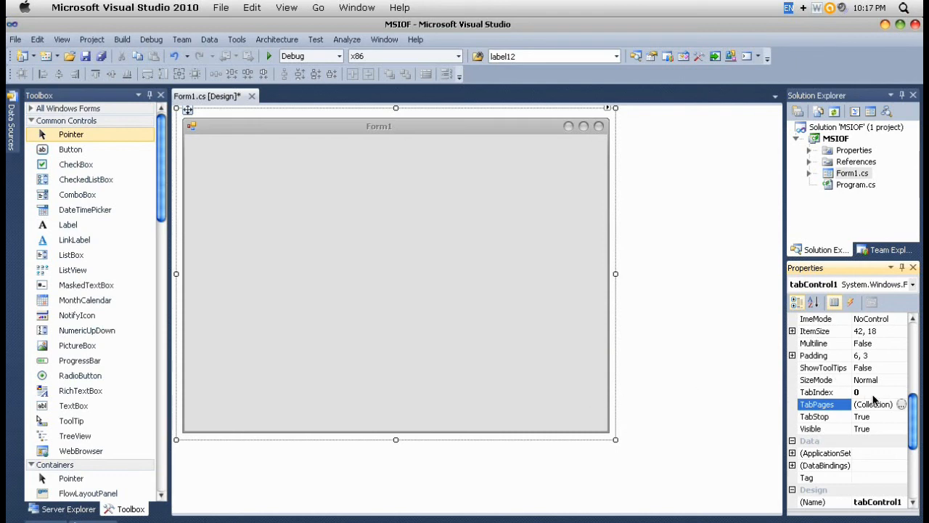
In the TabPages editor, change the third page's (Name) to exitPage1.
{"action": "left_click", "coordinate": [900, 405]}
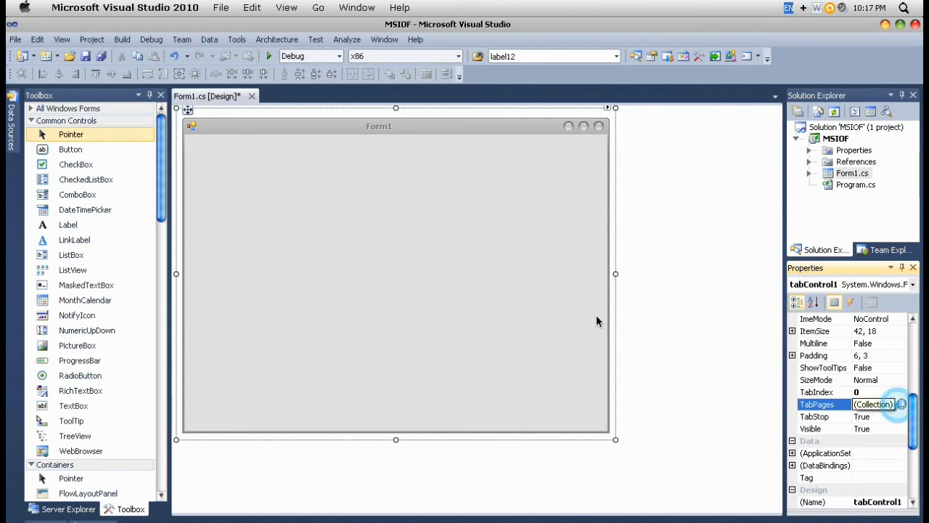
{"action": "left_click", "coordinate": [901, 404]}
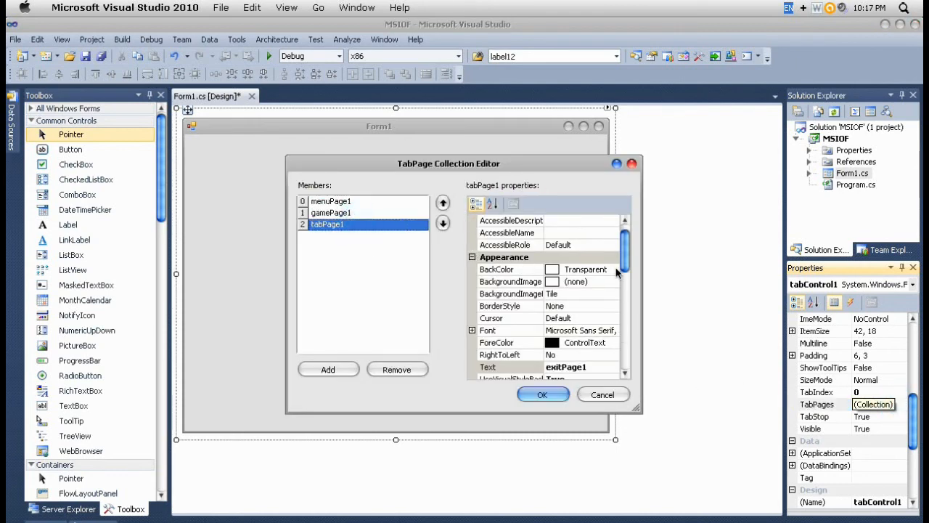
{"action": "scroll", "scroll_direction": "down", "scroll_amount": 3}
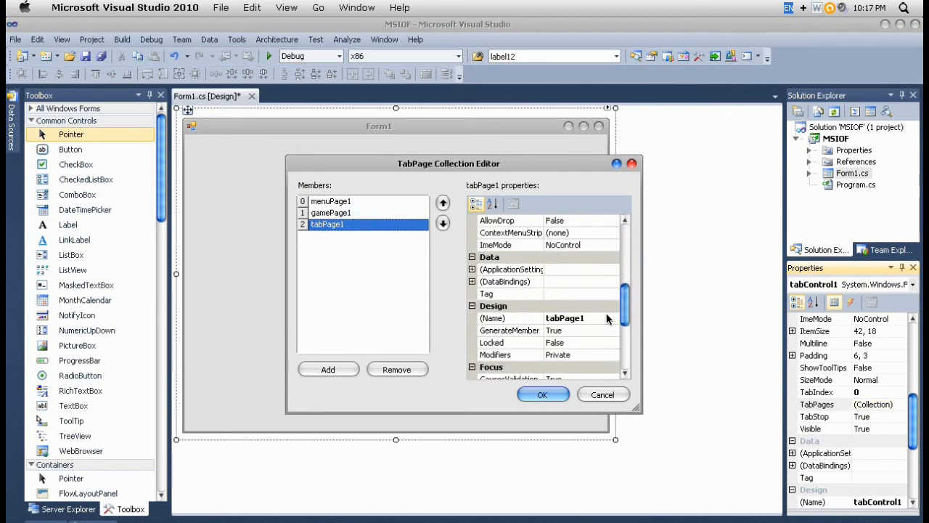
{"action": "type", "text": "ext"}
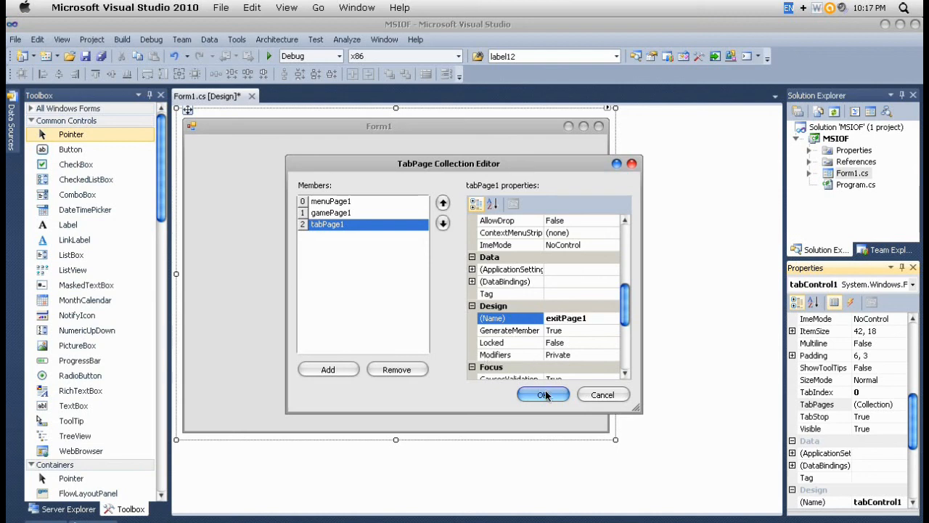
{"action": "left_click", "coordinate": [542, 394]}
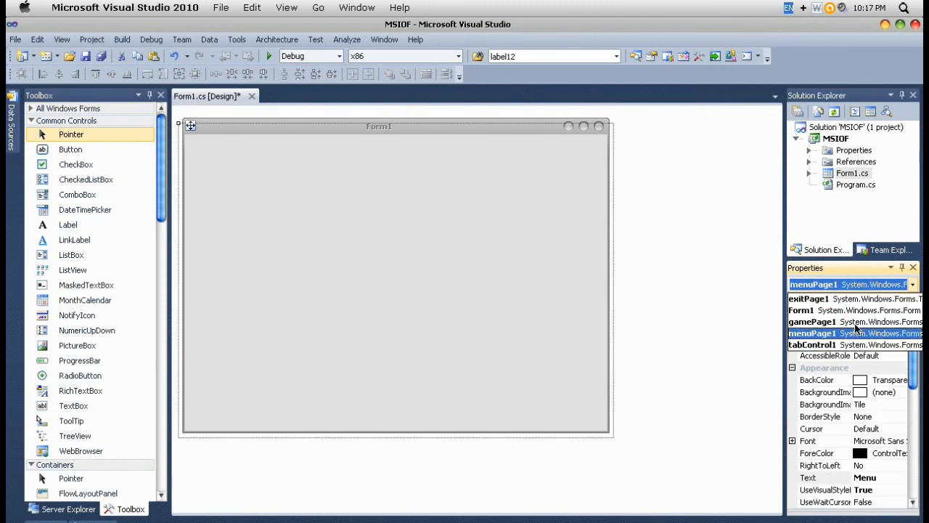
{"action": "mouse_move", "coordinate": [846, 314]}
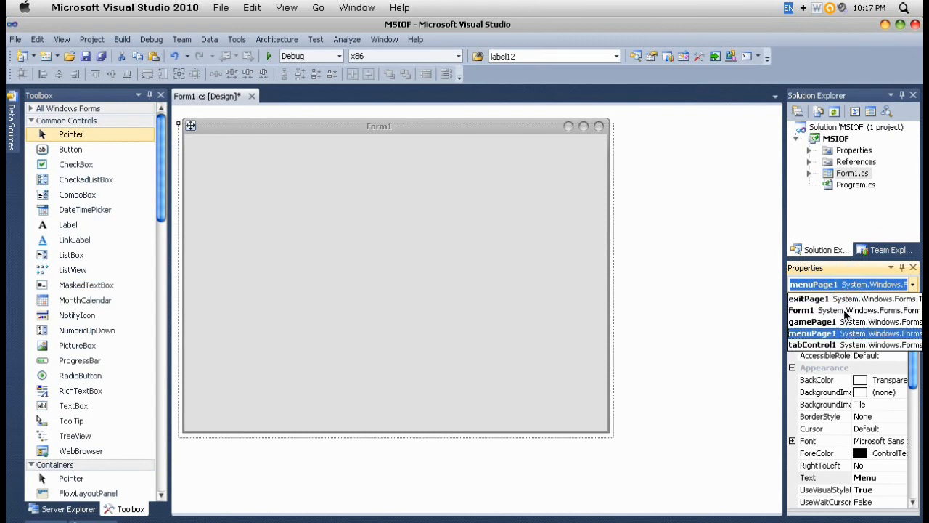
Check exitPage1 and menuPage1 in the Properties object list, then place button1.
{"action": "left_click", "coordinate": [808, 299]}
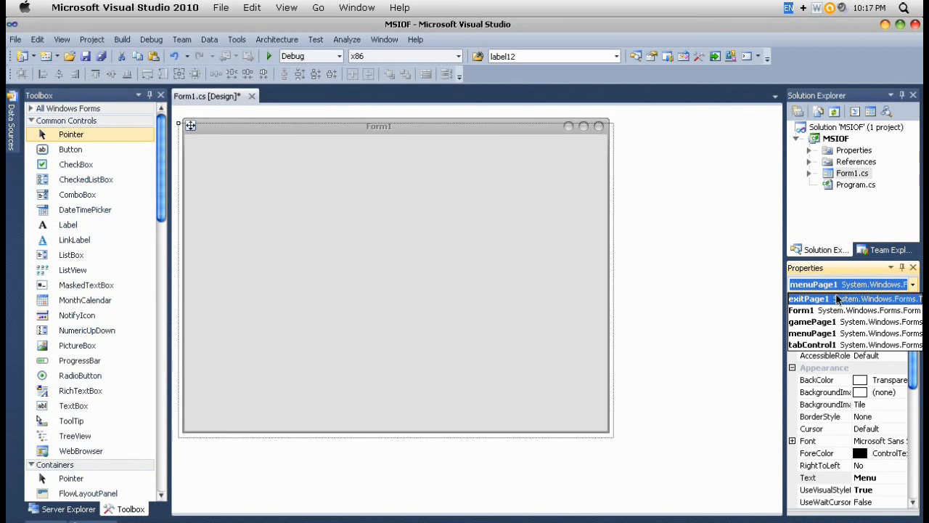
{"action": "left_click", "coordinate": [809, 299]}
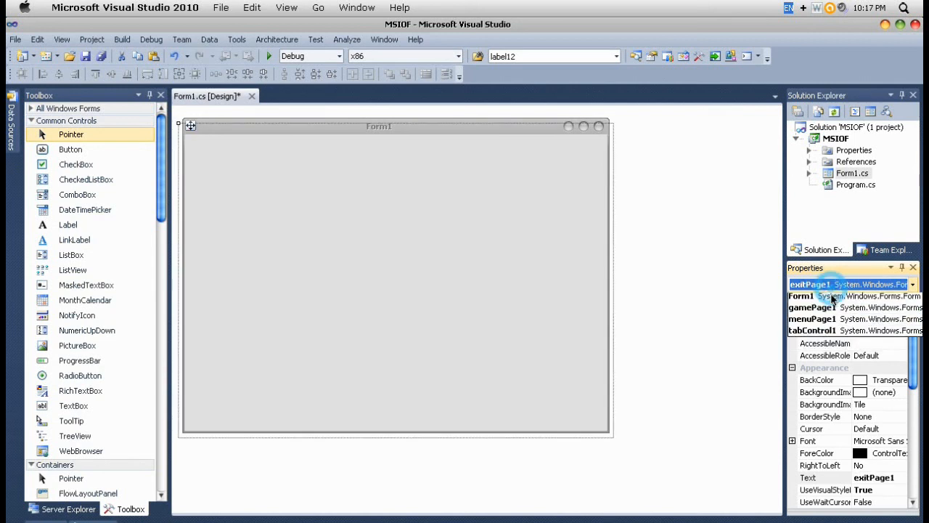
{"action": "left_click", "coordinate": [801, 310]}
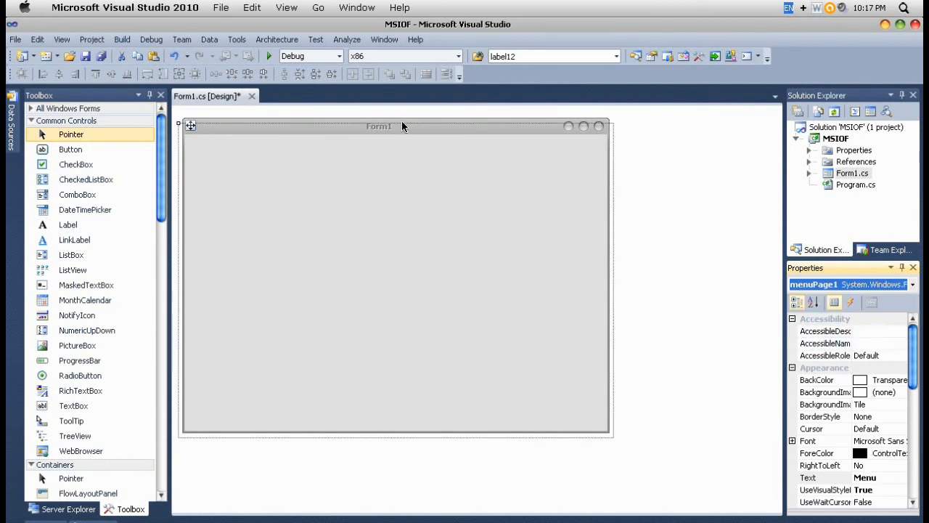
{"action": "left_click", "coordinate": [396, 291]}
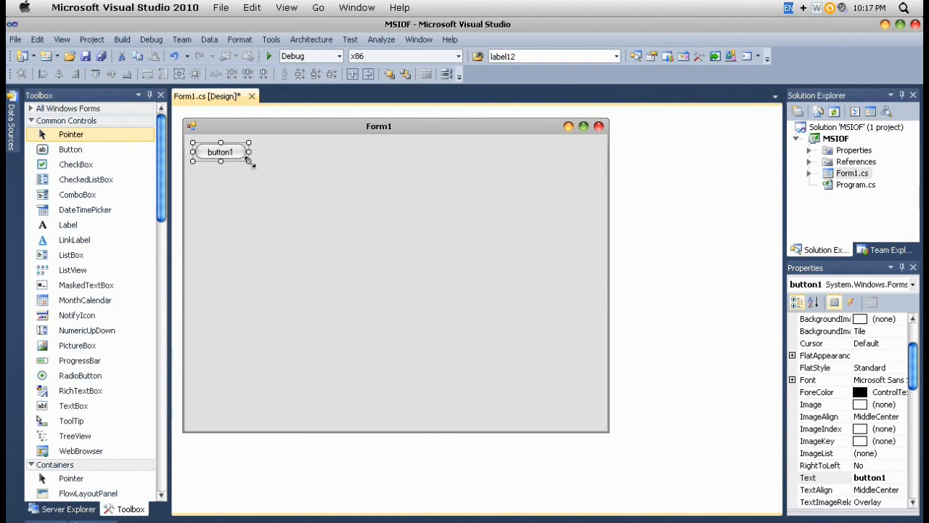
Move button1 into the form and set its text to 'Go to the Game'.
{"action": "left_click_drag", "start_coordinate": [221, 152], "coordinate": [254, 179]}
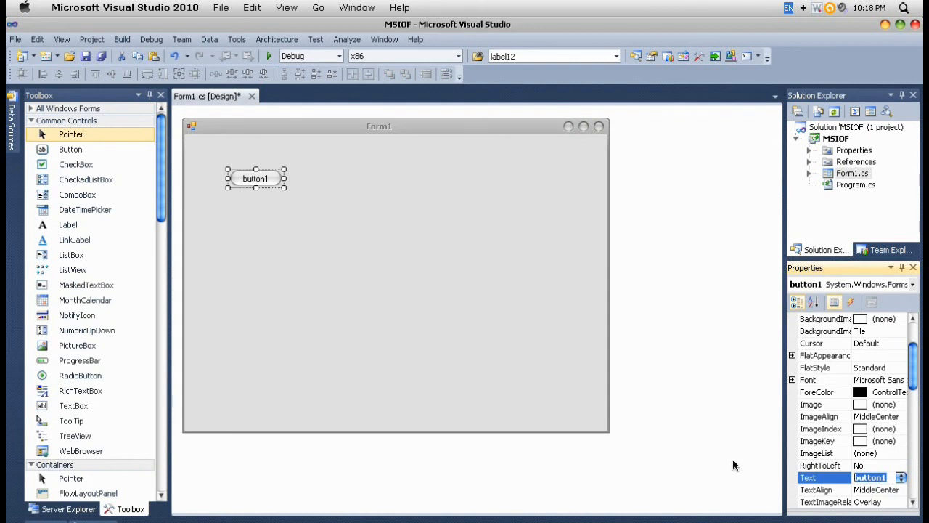
{"action": "type", "text": "Go t o the Ga"}
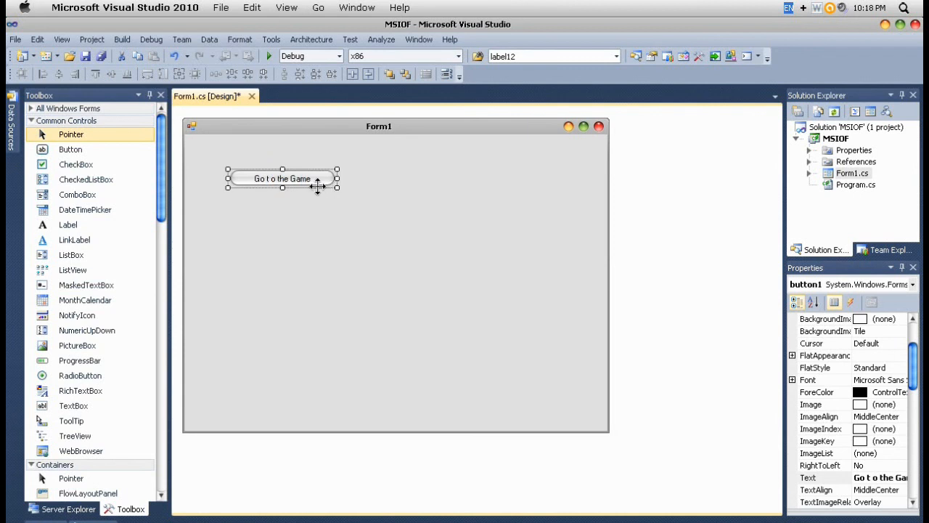
{"action": "left_click", "coordinate": [880, 477]}
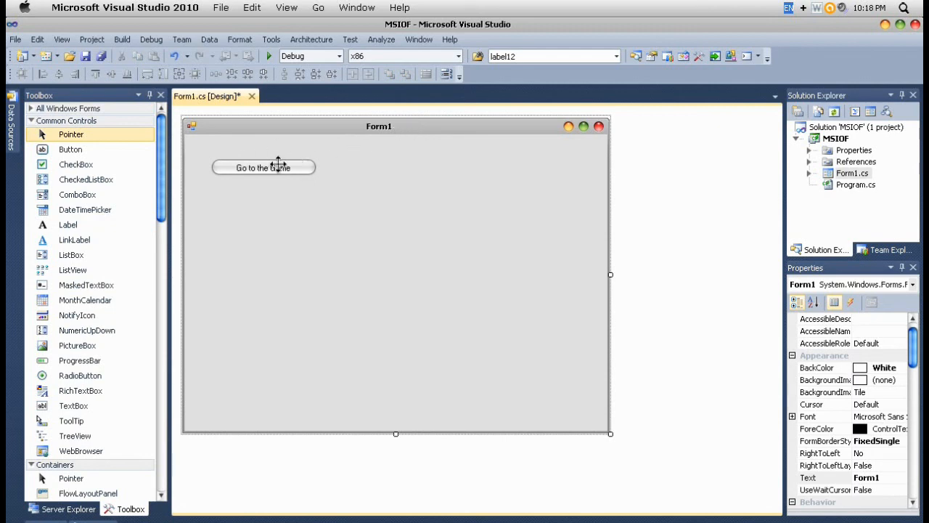
{"action": "left_click", "coordinate": [263, 167]}
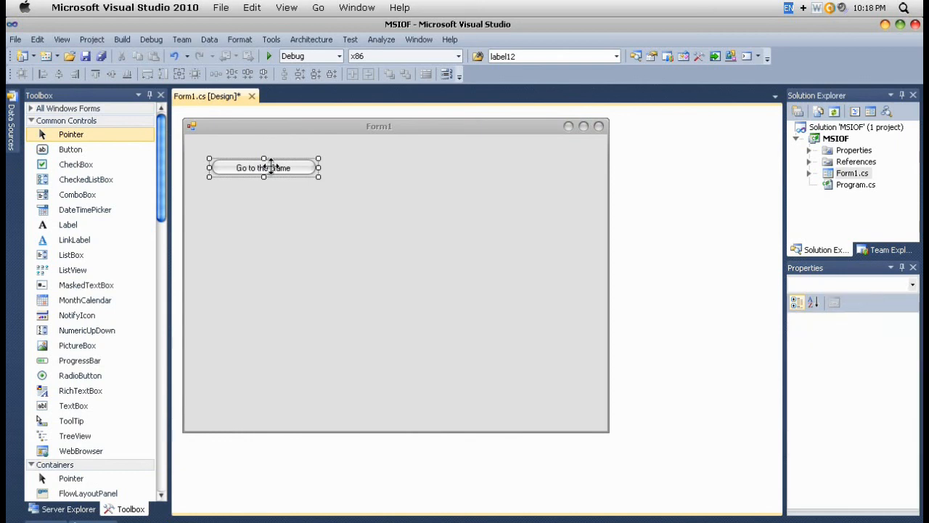
Write tabControl1.SelectedTab = gamePage1 in the button1_Click handler.
{"action": "double_click", "coordinate": [263, 168]}
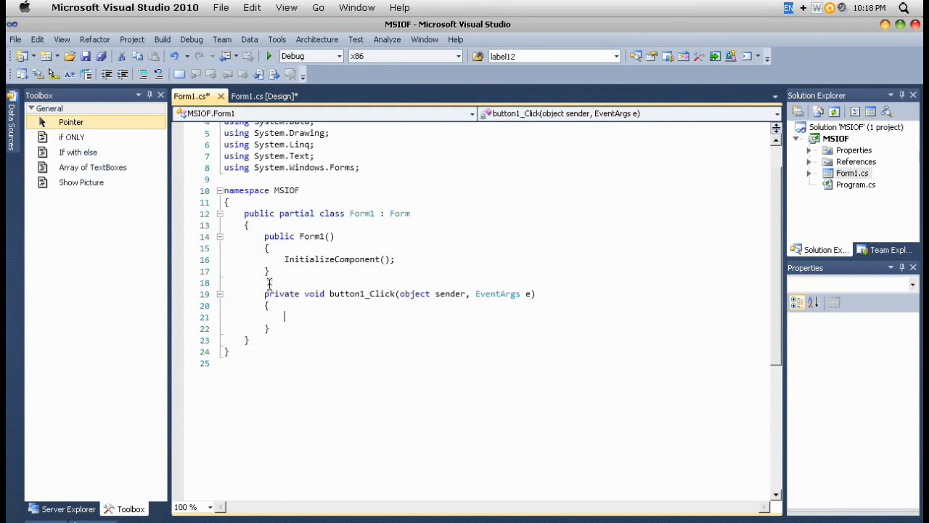
{"action": "type", "text": "tab"}
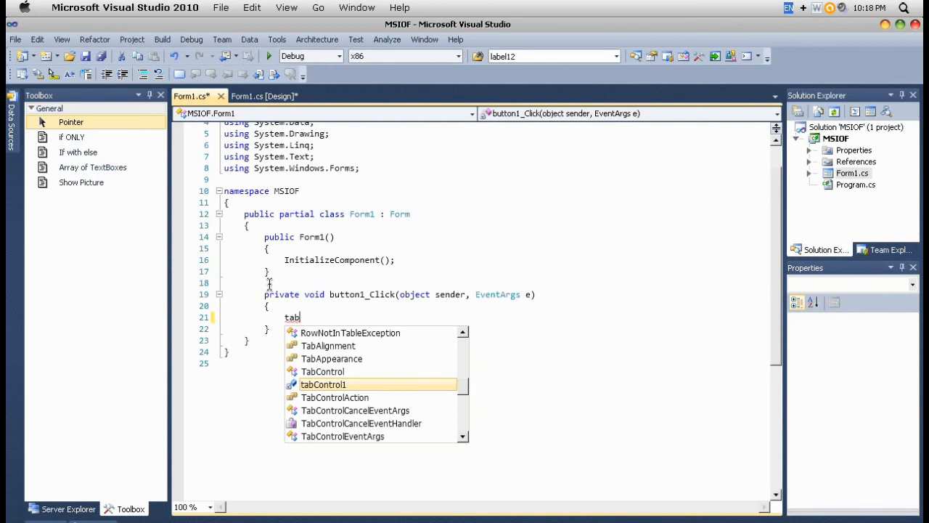
{"action": "type", "text": "Control1."}
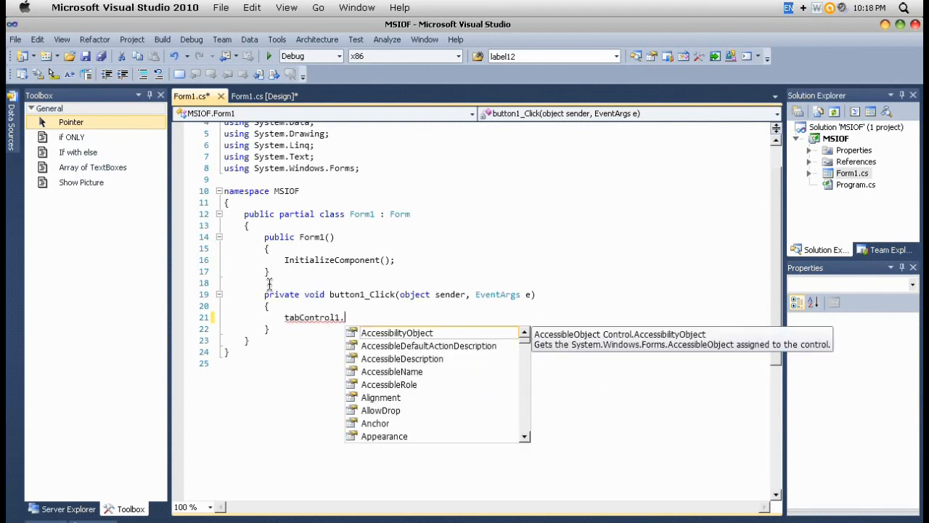
{"action": "type", "text": "S"}
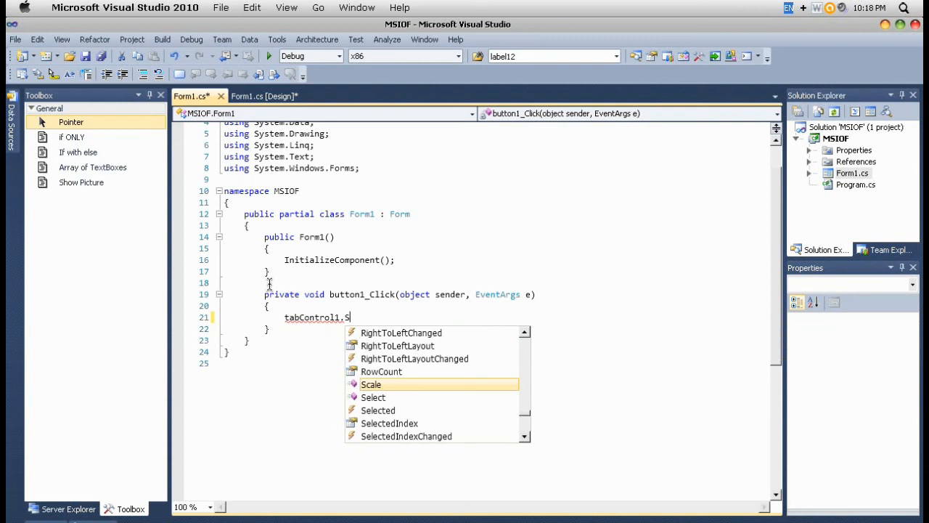
{"action": "type", "text": "ele"}
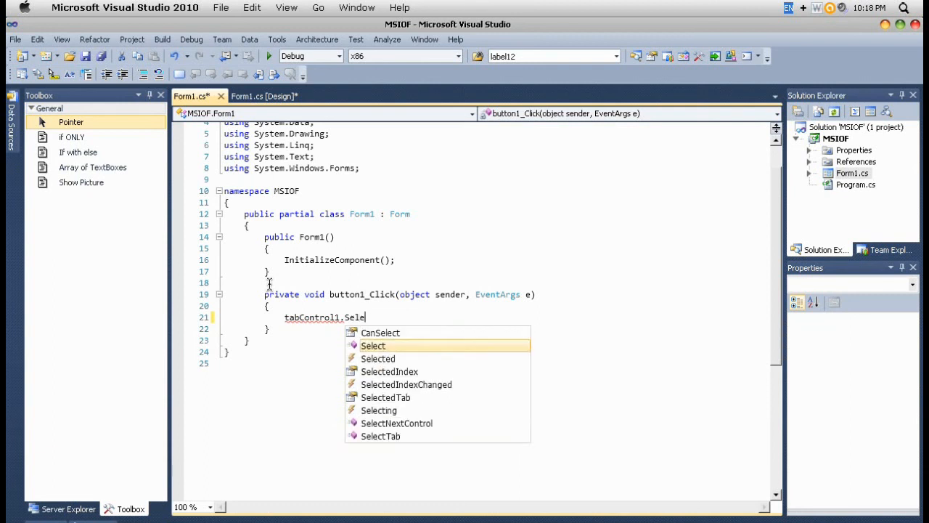
{"action": "key", "text": "Down"}
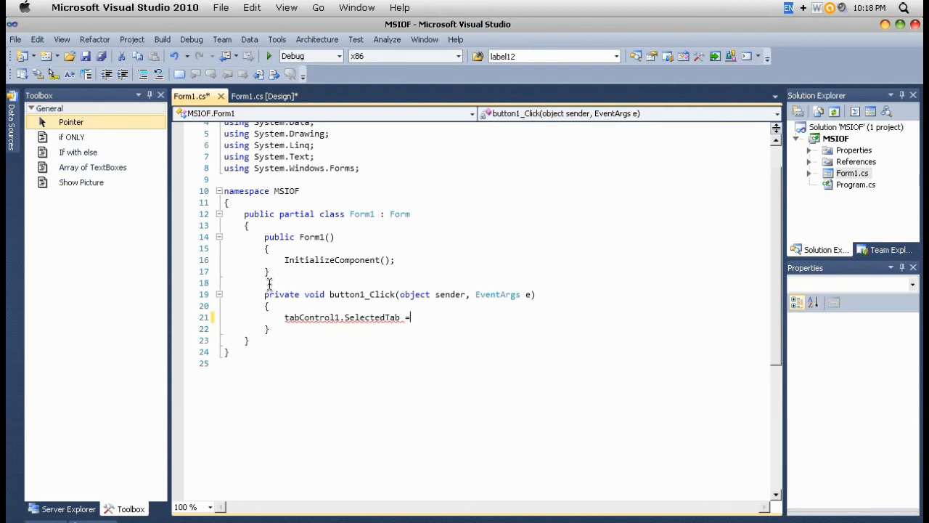
{"action": "type", "text": "\" \""}
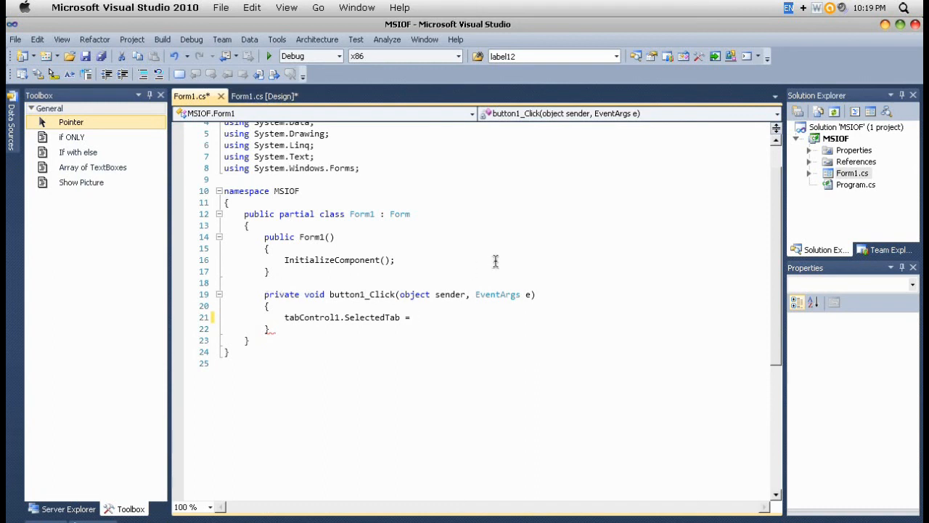
{"action": "type", "text": "gamePage1"}
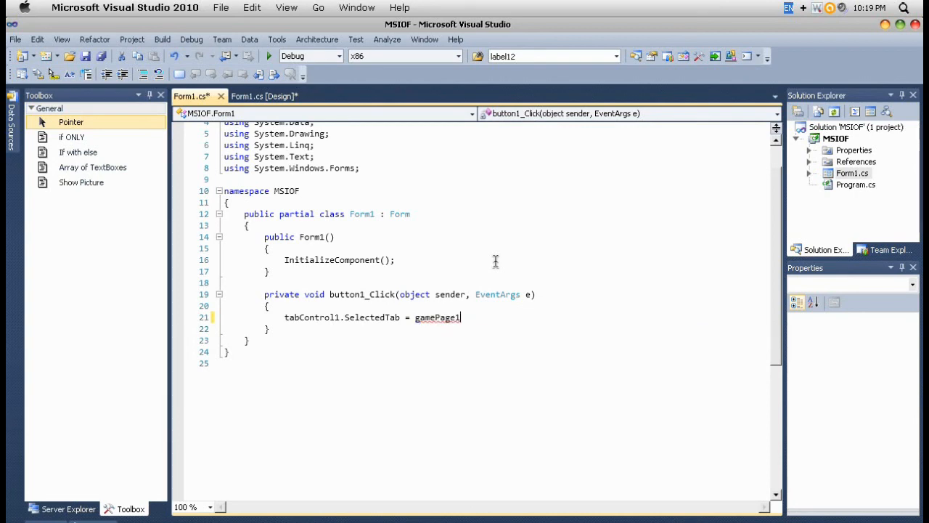
{"action": "left_click", "coordinate": [264, 96]}
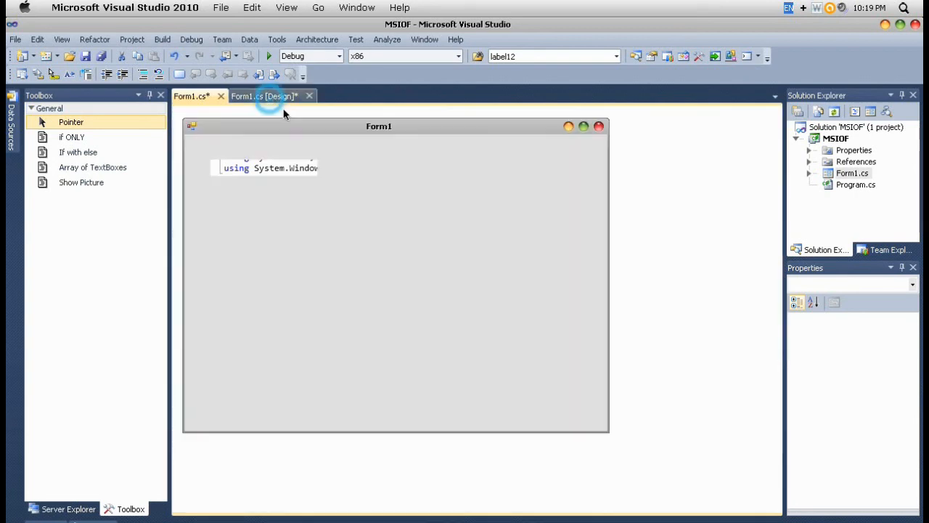
Label button2 'Menu' and generate its empty button2_Click handler.
{"action": "left_click", "coordinate": [265, 95]}
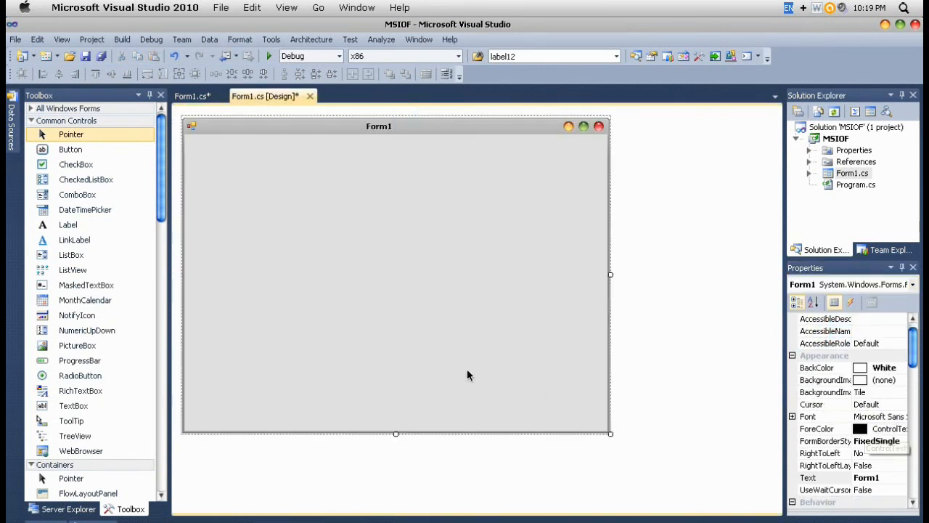
{"action": "left_click", "coordinate": [70, 149]}
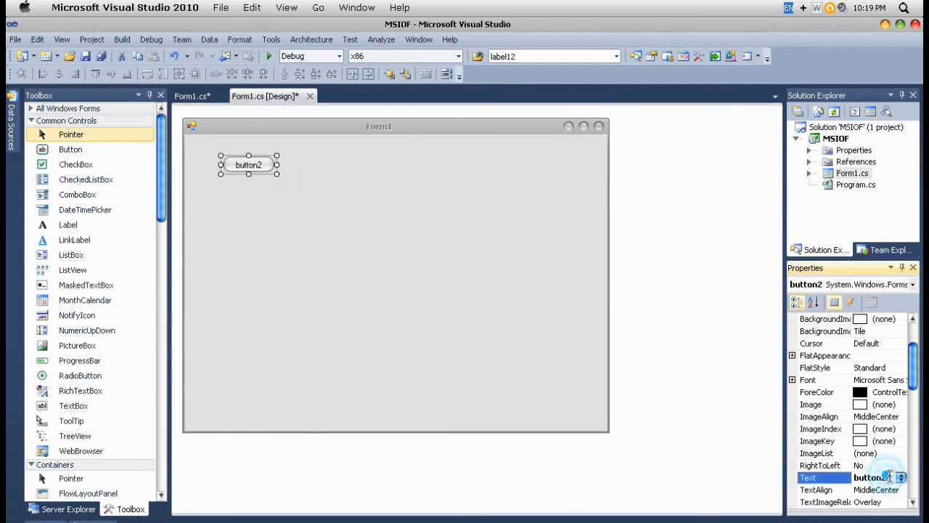
{"action": "type", "text": "Men"}
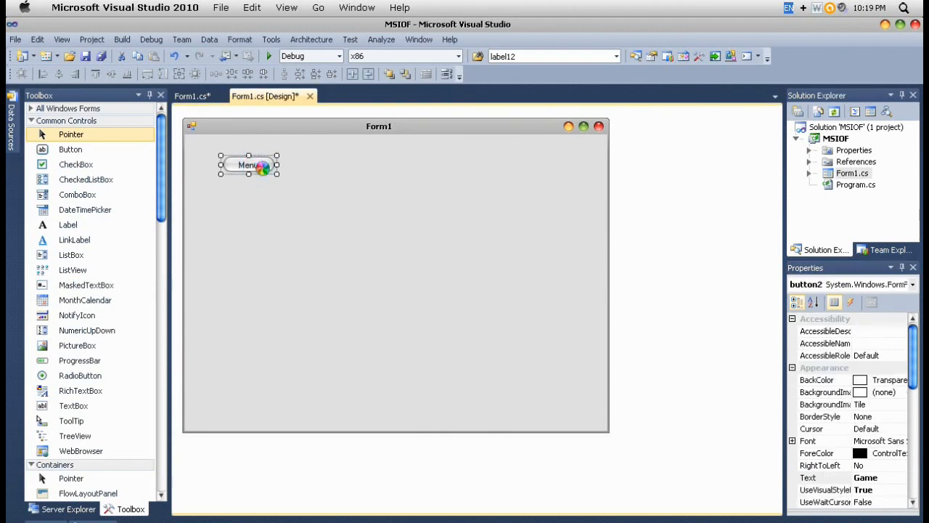
{"action": "double_click", "coordinate": [248, 164]}
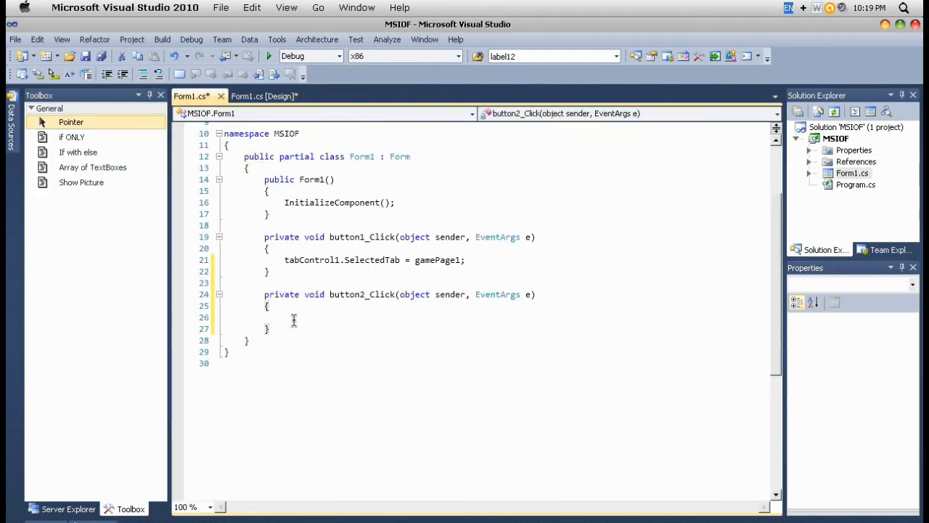
Return to Form1's code and highlight the 'class Form1' declaration.
{"action": "left_click", "coordinate": [264, 96]}
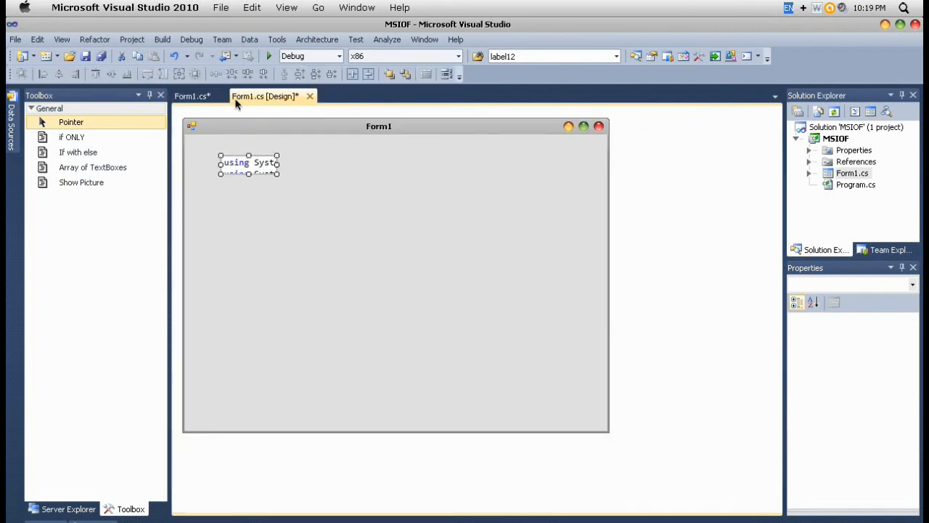
{"action": "left_click", "coordinate": [192, 96]}
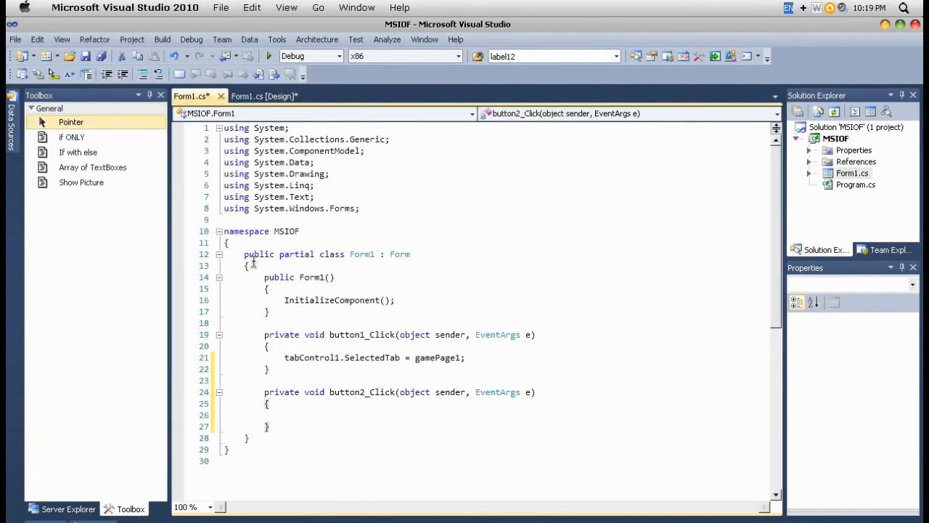
{"action": "double_click", "coordinate": [332, 254]}
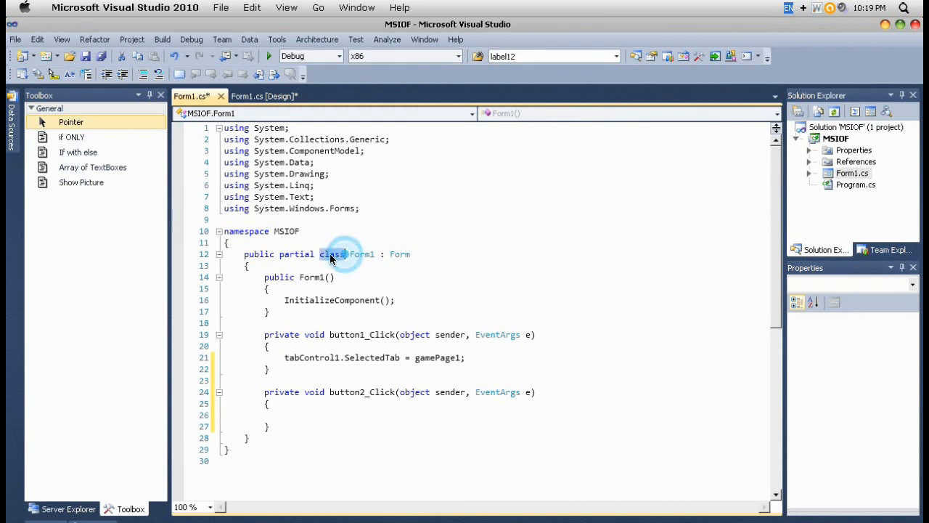
{"action": "double_click", "coordinate": [362, 254]}
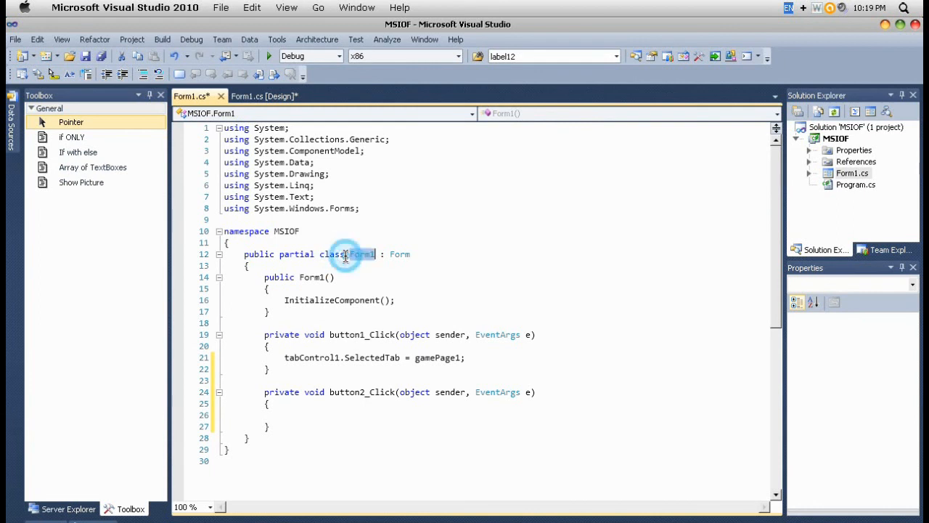
Write tabControl1.SelectedTab = menuPage1 in the button2_Click handler.
{"action": "left_click", "coordinate": [334, 276]}
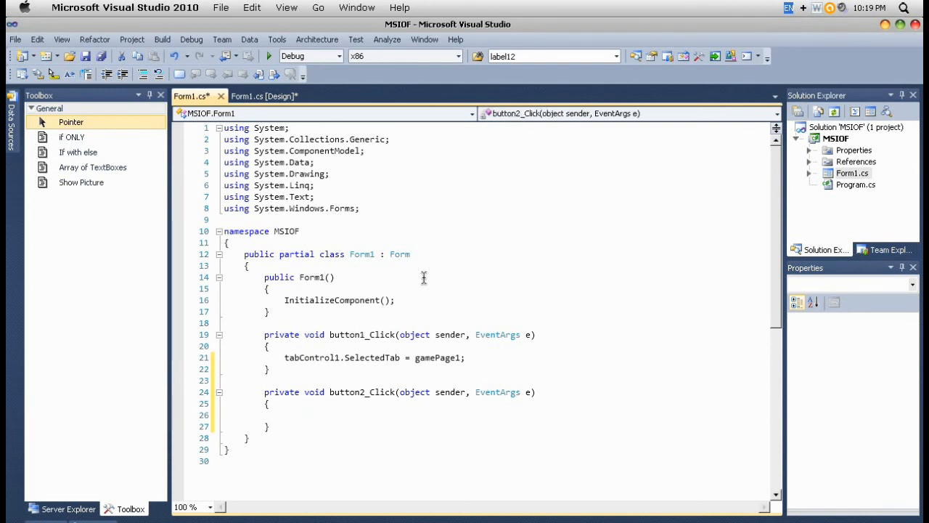
{"action": "type", "text": "tabControl1"}
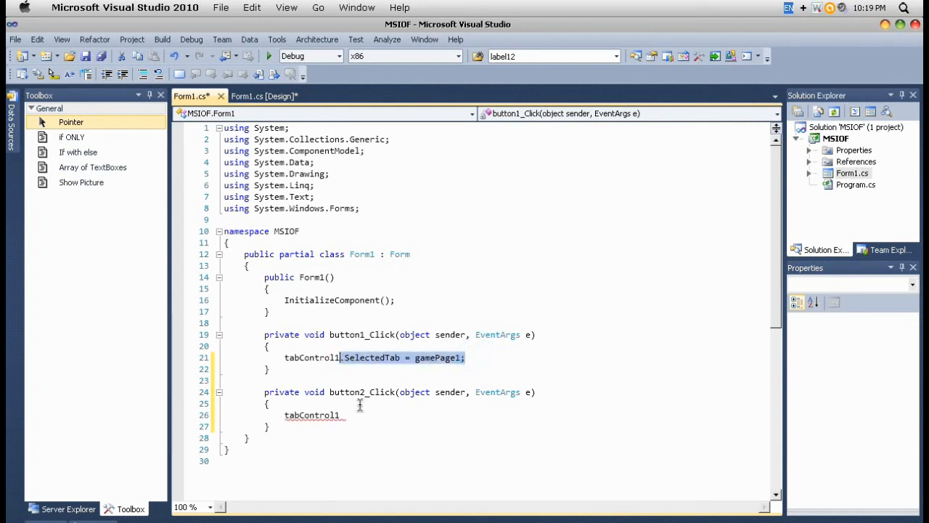
{"action": "type", "text": ".SelectedTab = gamePage1;"}
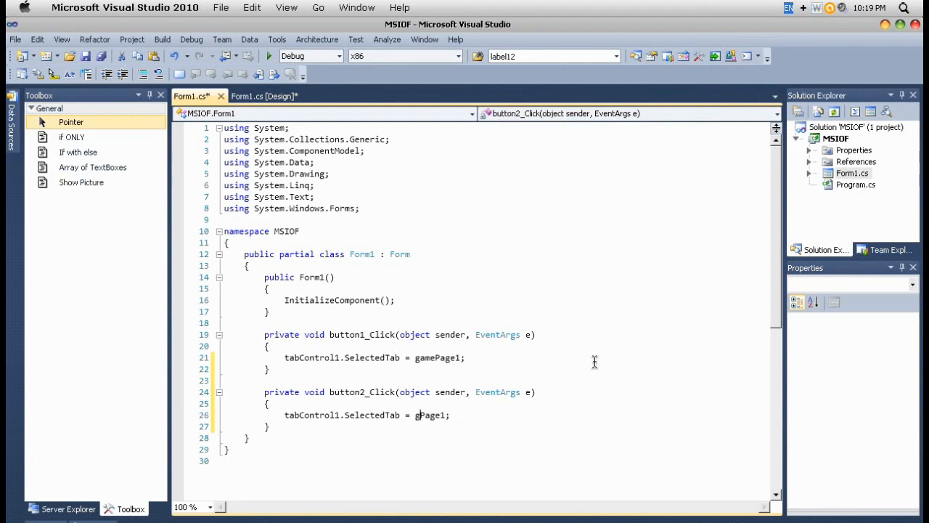
{"action": "type", "text": "menuPage1"}
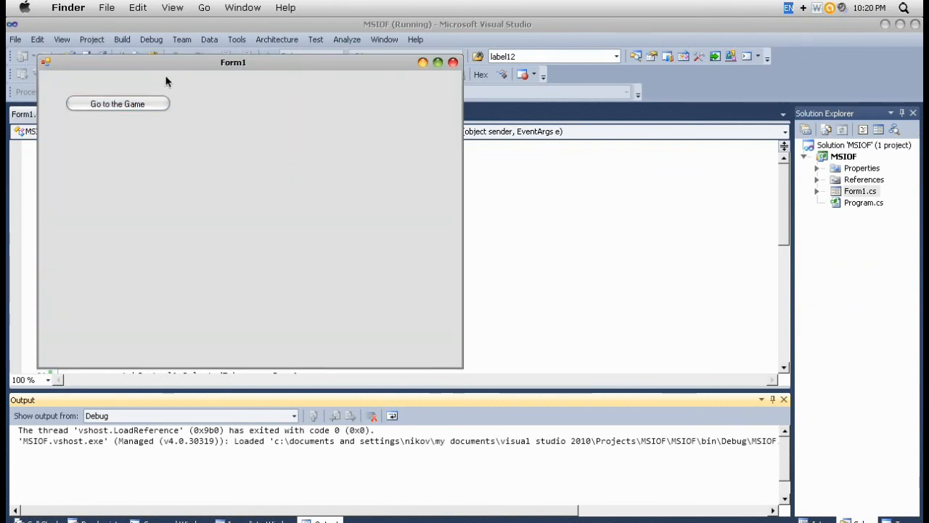
Move the running form, switch to the game page and back to menu, then close it.
{"action": "left_click_drag", "start_coordinate": [233, 62], "coordinate": [469, 66]}
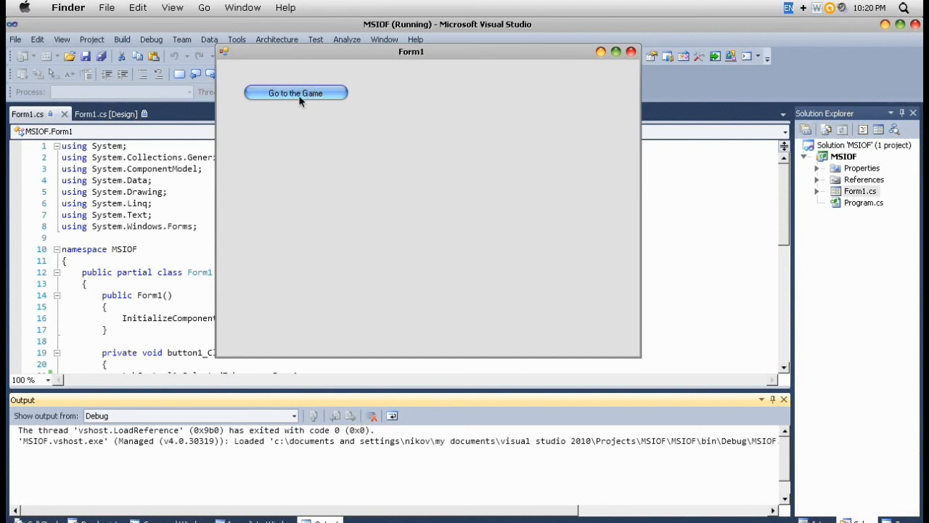
{"action": "left_click", "coordinate": [295, 92]}
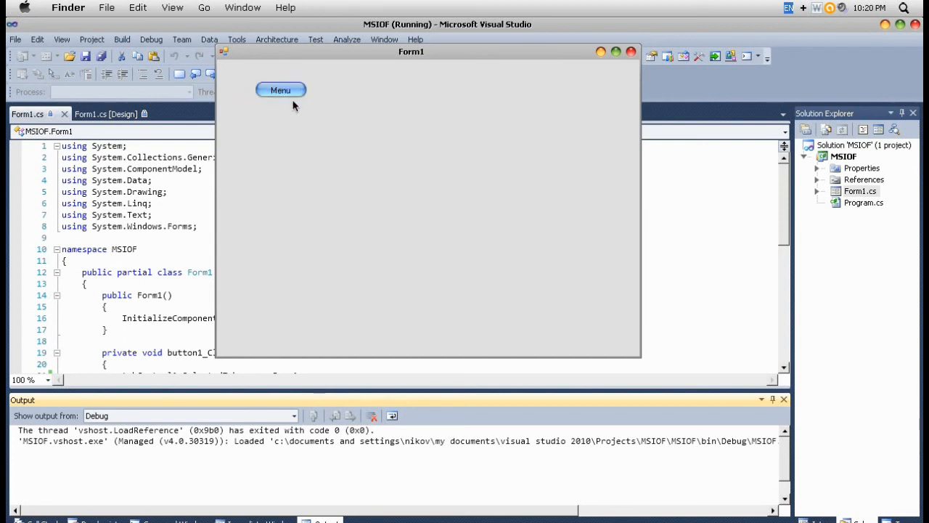
{"action": "left_click", "coordinate": [347, 40]}
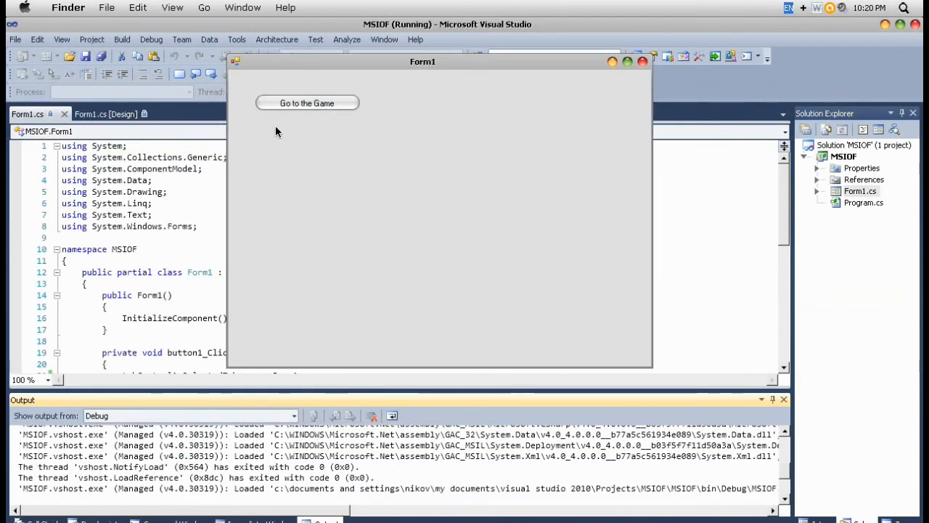
{"action": "left_click", "coordinate": [306, 103]}
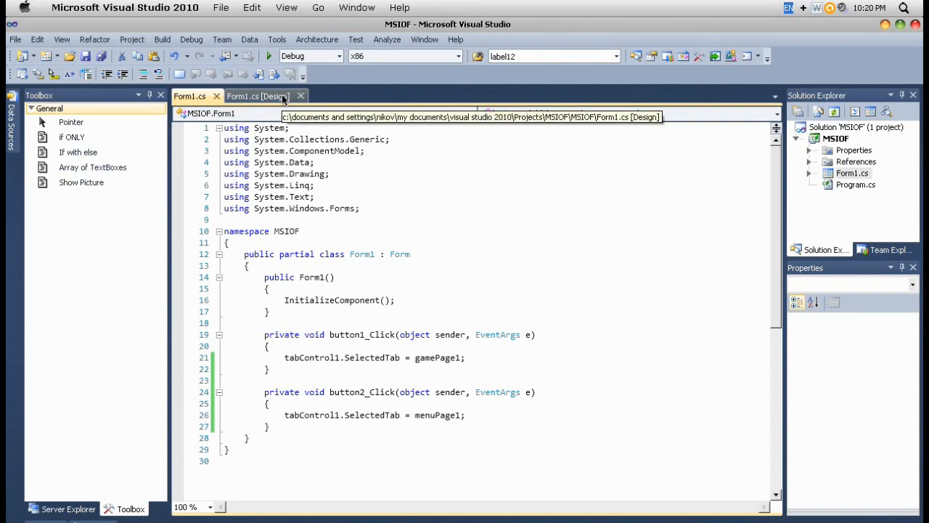
In the Form1 designer, drop a new button3 beside Menu on the game page.
{"action": "left_click", "coordinate": [259, 96]}
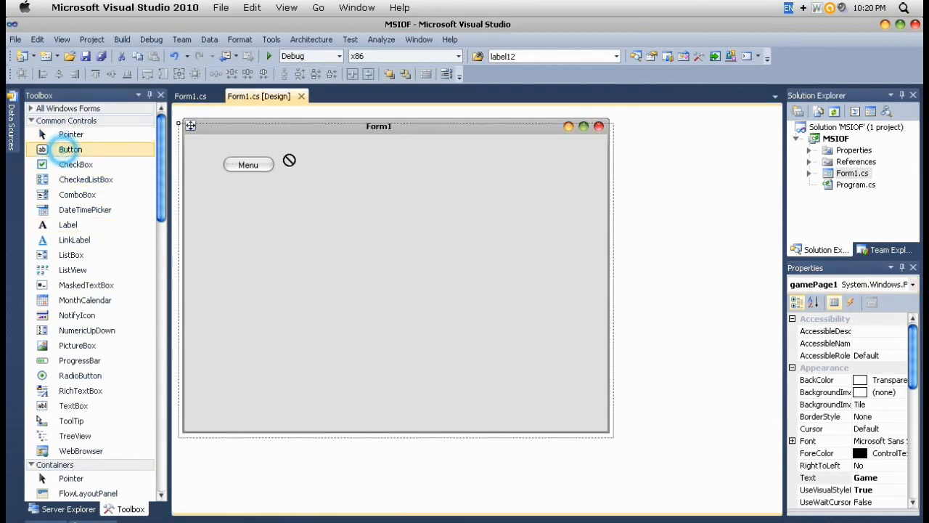
{"action": "left_click_drag", "start_coordinate": [71, 149], "coordinate": [346, 164]}
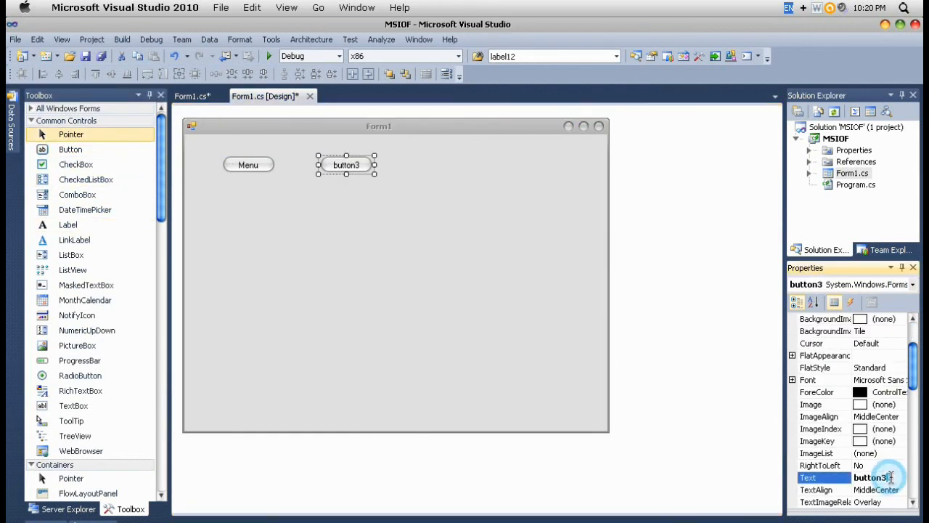
Label button3 'Exit' and create its button3_Click handler selecting exitPage1.
{"action": "type", "text": "Exit"}
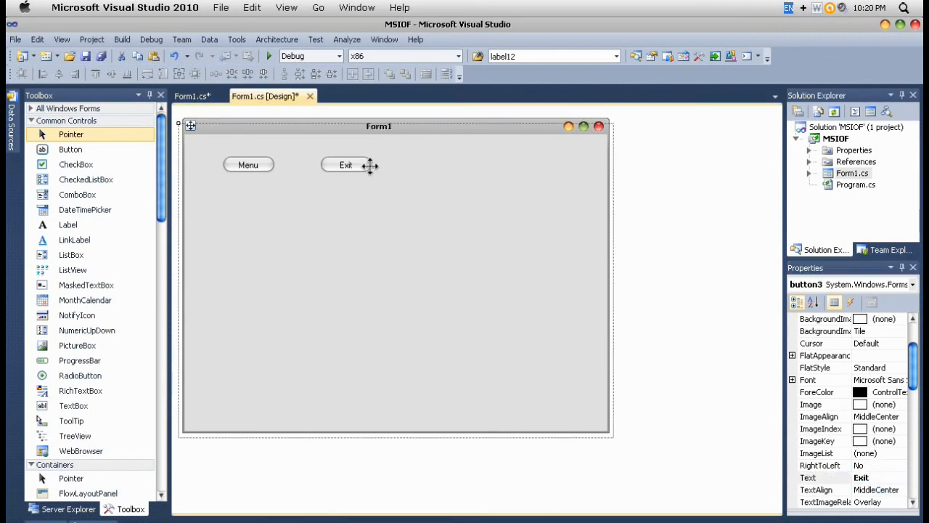
{"action": "double_click", "coordinate": [346, 164]}
{"action": "type", "text": "tabControl1.SelectedTab = exitPage1;"}
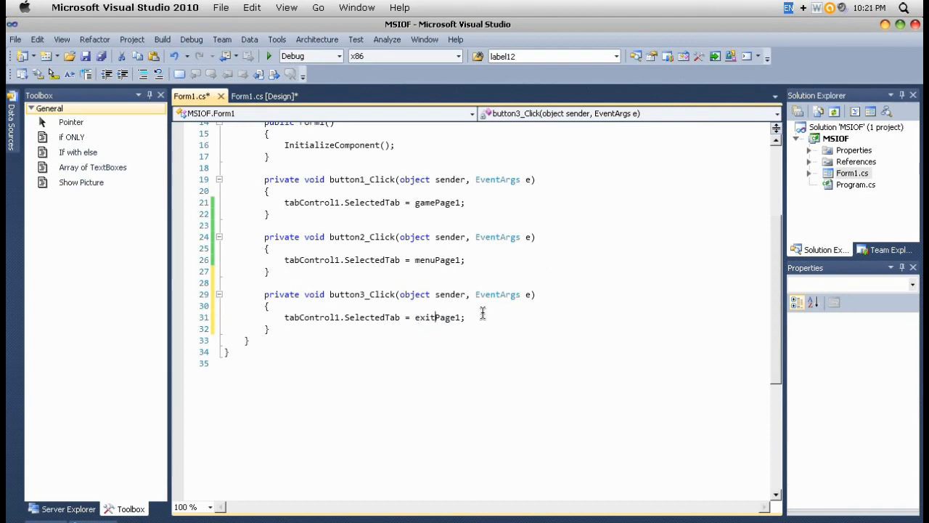
Return to the Form1.cs [Design] view showing the blank exit page.
{"action": "left_click", "coordinate": [264, 96]}
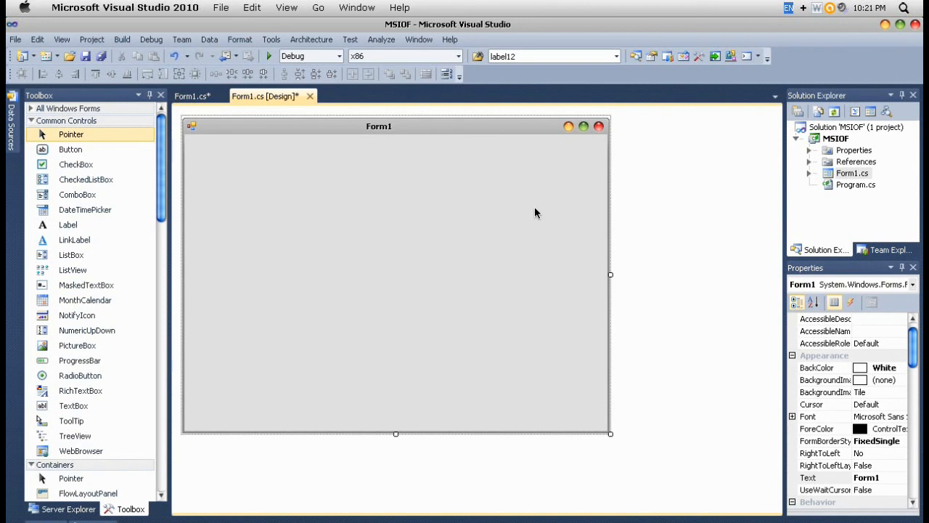
{"action": "mouse_move", "coordinate": [529, 205]}
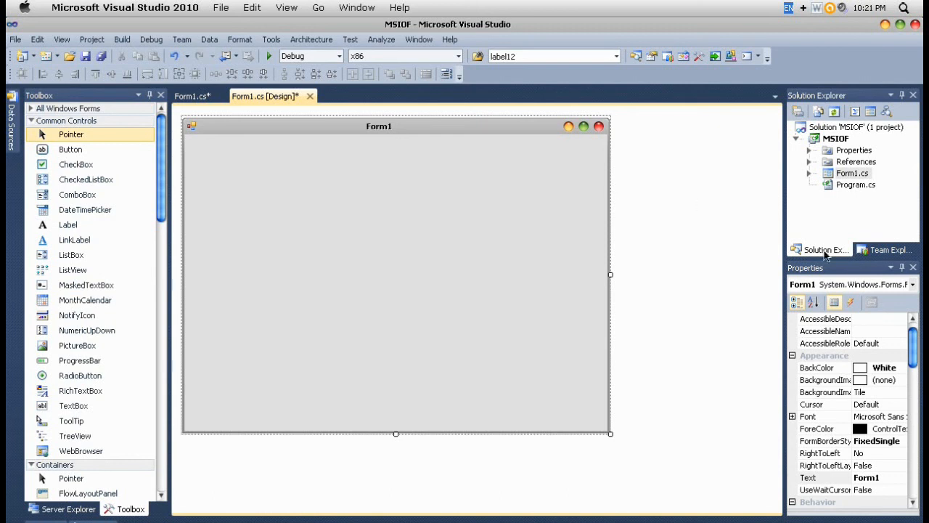
Label button4 on the exit page 'Close' and generate its button4_Click handler.
{"action": "left_click", "coordinate": [911, 284]}
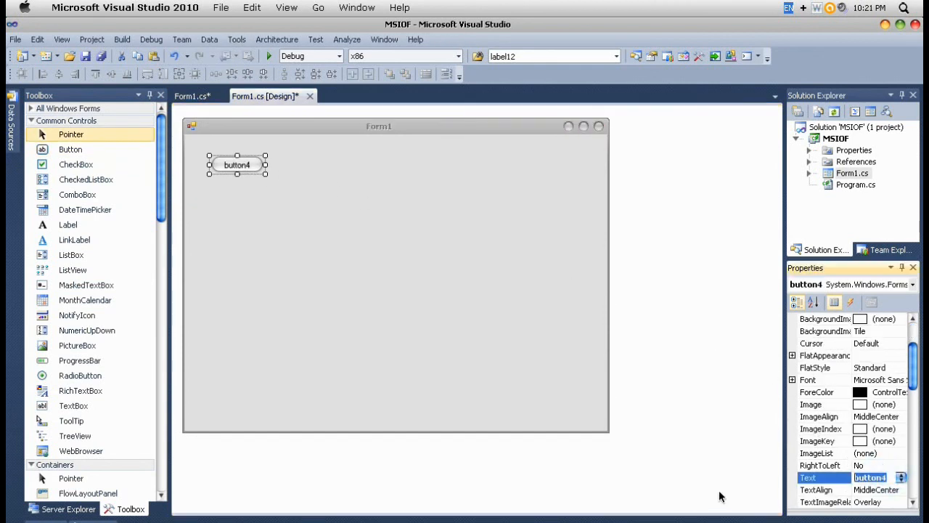
{"action": "type", "text": "Close"}
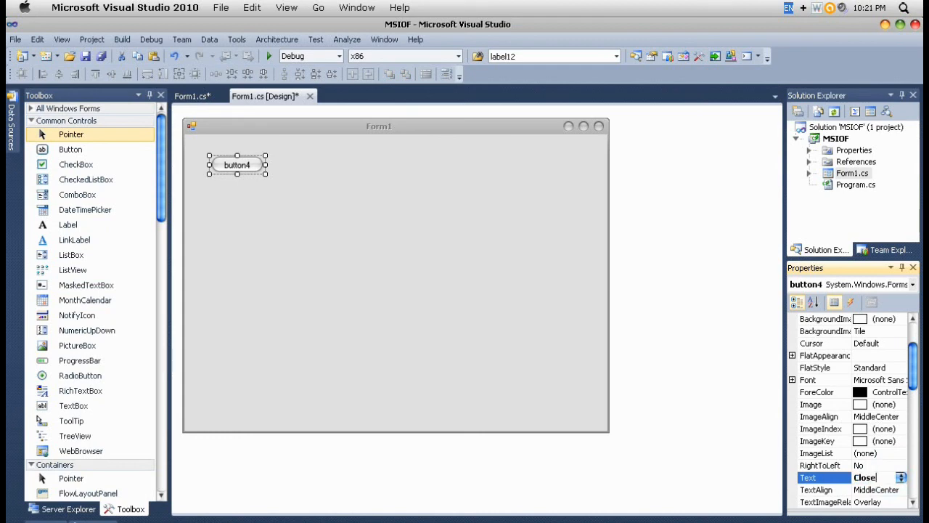
{"action": "double_click", "coordinate": [237, 164]}
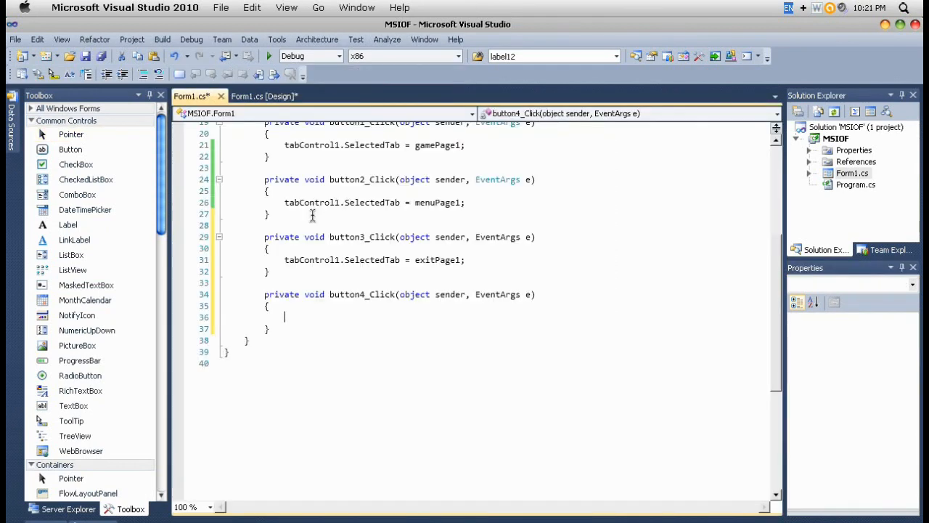
Write Close(); in button4_Click and start the project with F5.
{"action": "type", "text": "Close();"}
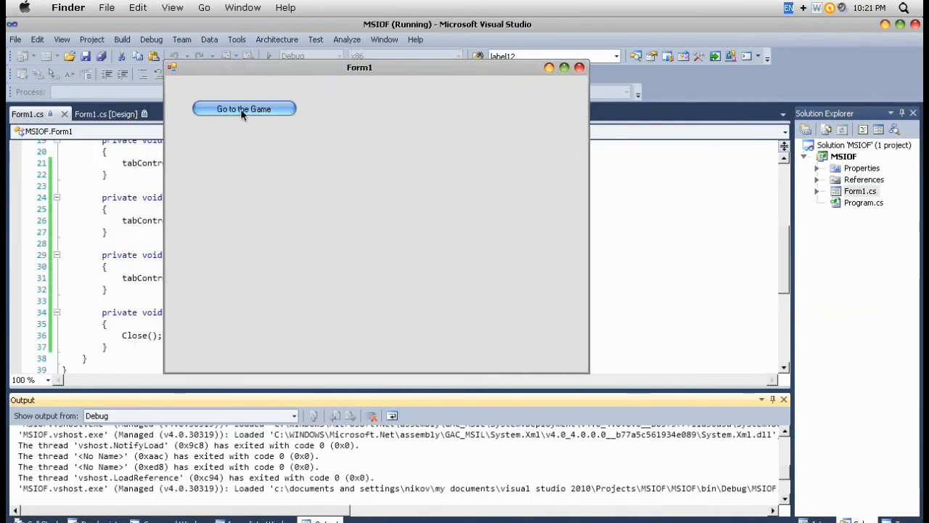
In the running form, go to the game page and then the exit page.
{"action": "left_click", "coordinate": [243, 109]}
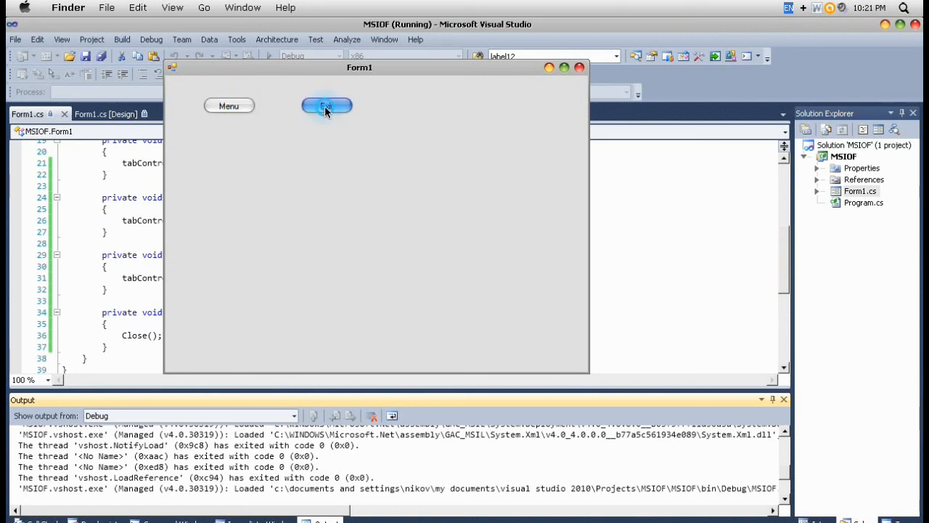
{"action": "left_click", "coordinate": [326, 106]}
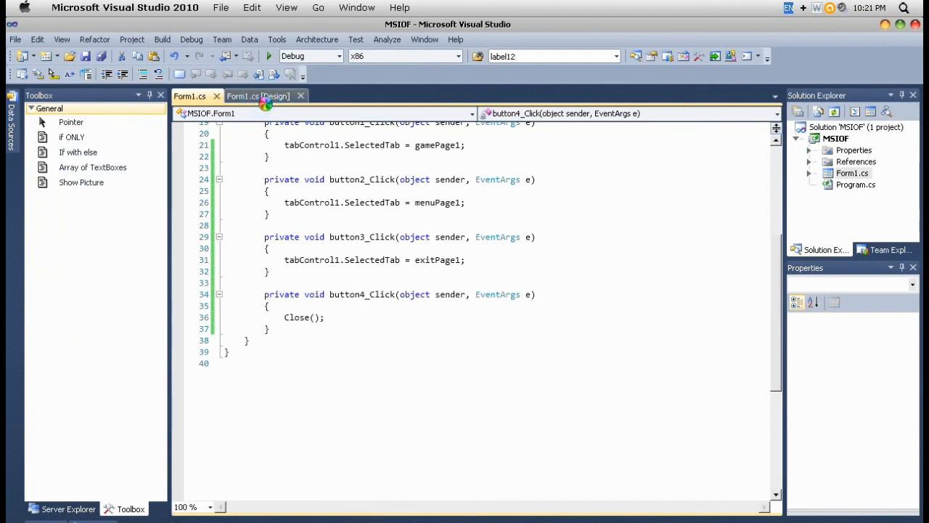
Back in the designer, reposition the Close button lower and further right on its page.
{"action": "left_click", "coordinate": [259, 96]}
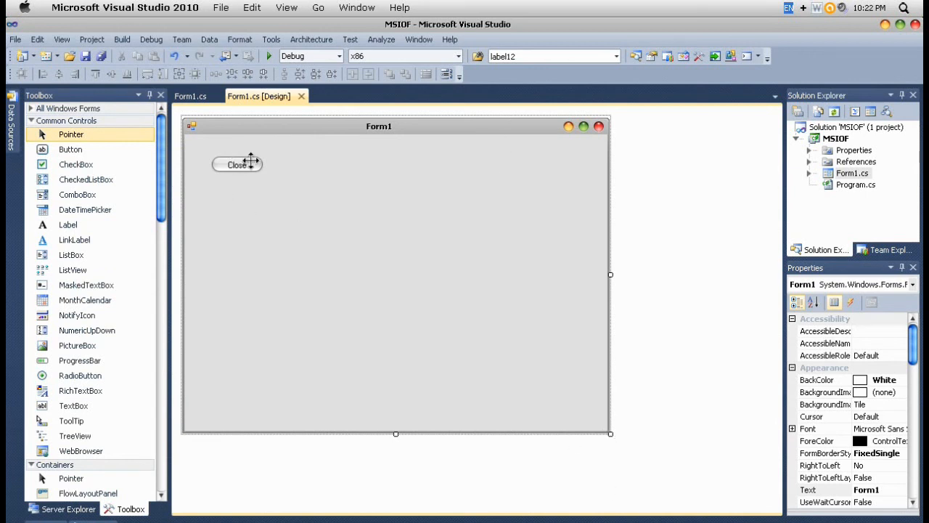
{"action": "mouse_move", "coordinate": [189, 139]}
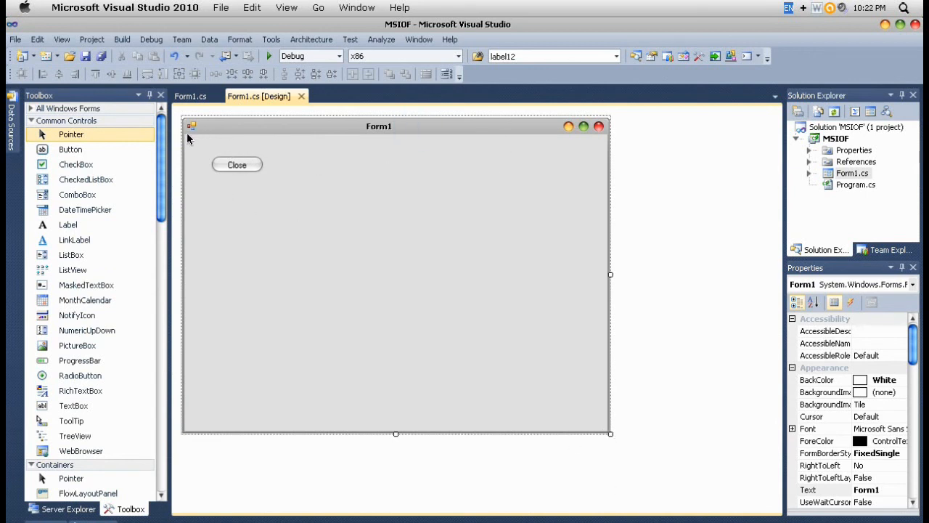
{"action": "mouse_move", "coordinate": [322, 255]}
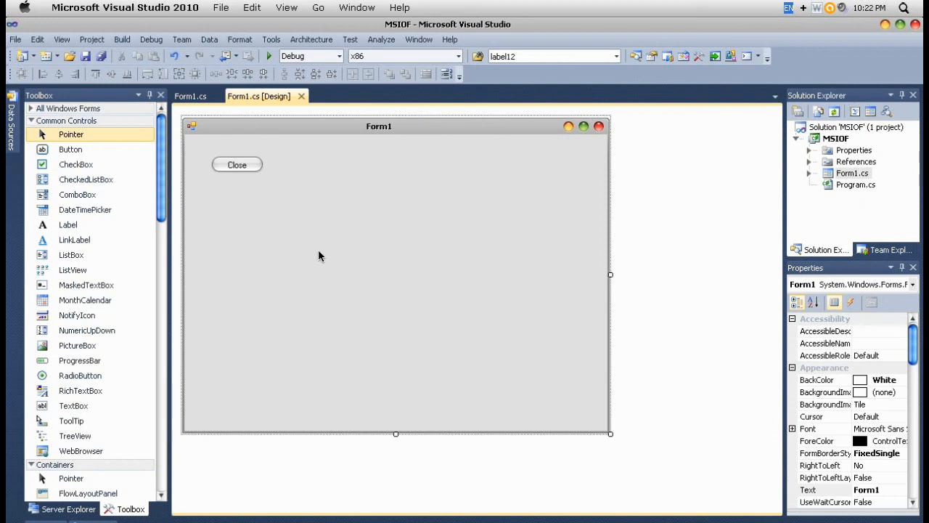
{"action": "mouse_move", "coordinate": [372, 213]}
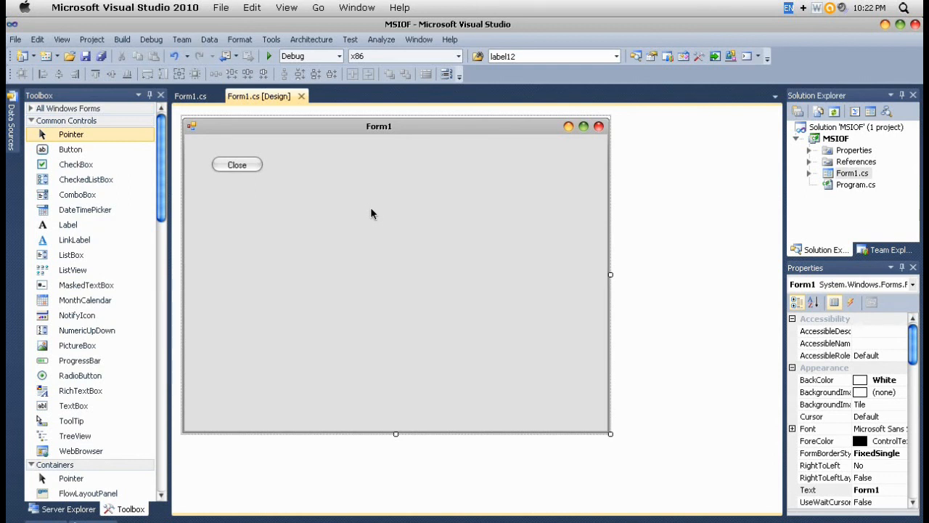
{"action": "mouse_move", "coordinate": [332, 199]}
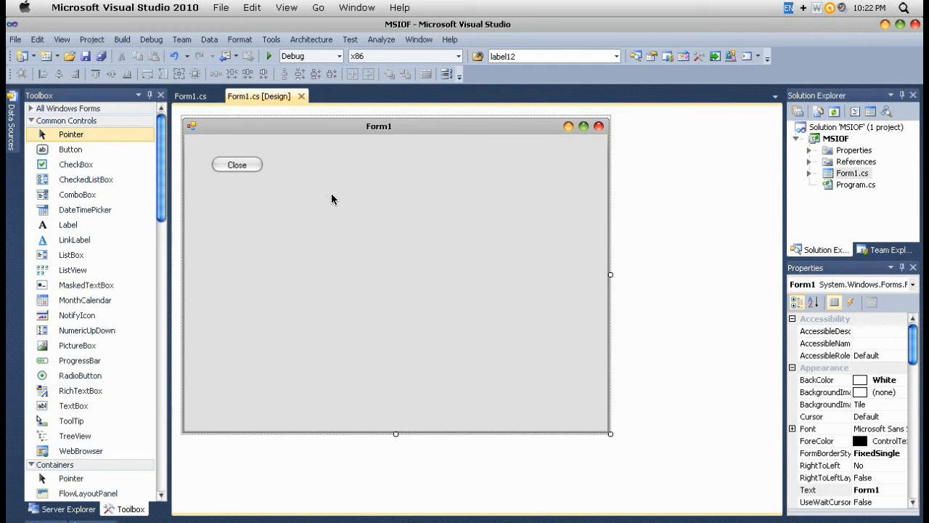
{"action": "mouse_move", "coordinate": [319, 194]}
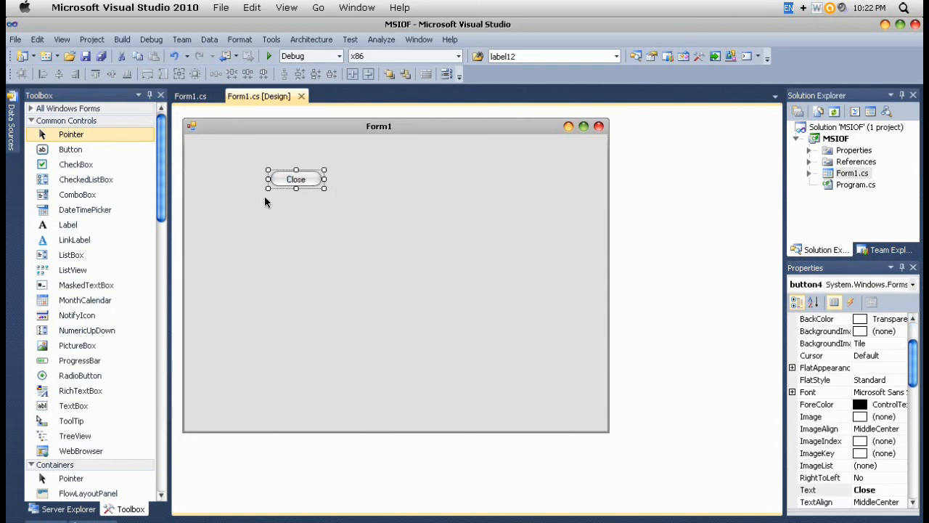
{"action": "scroll", "scroll_direction": "down", "scroll_amount": 3}
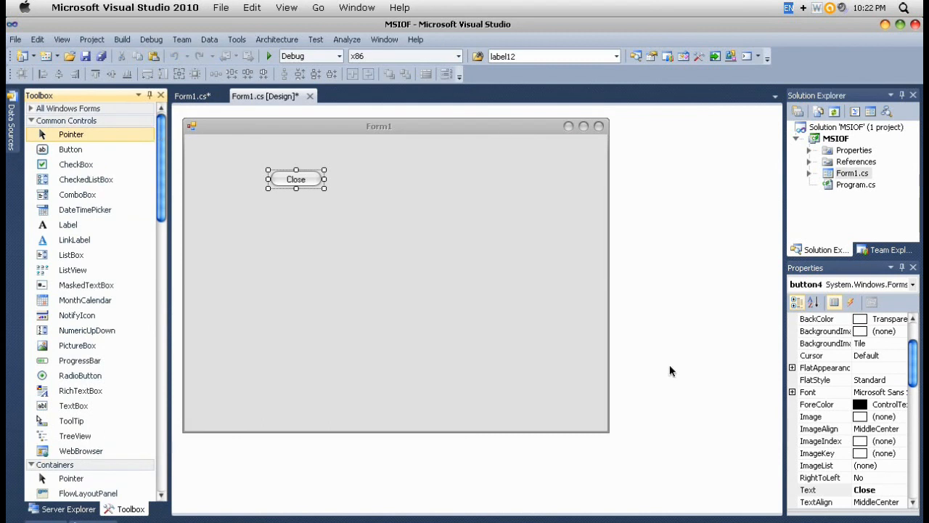
{"action": "left_click", "coordinate": [912, 284]}
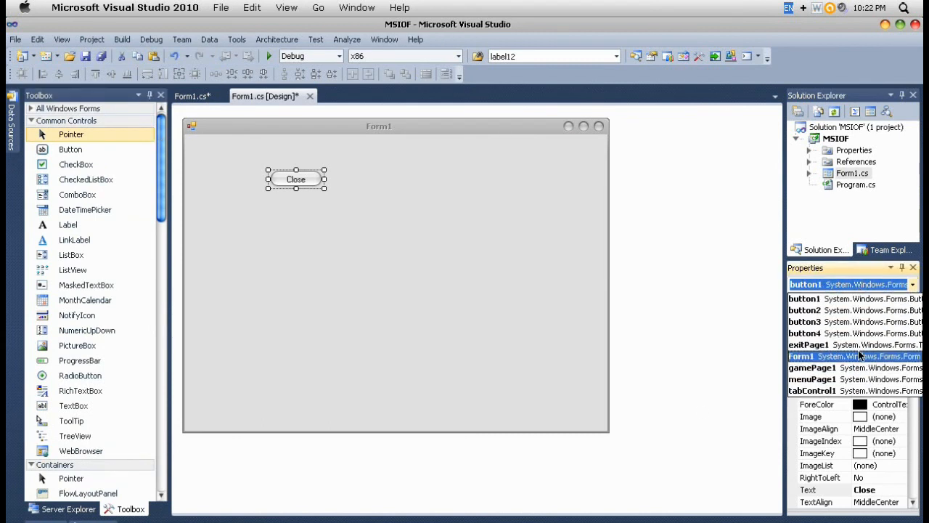
Pick tabControl1 from the Properties object list to show its TabPages collection.
{"action": "left_click", "coordinate": [808, 344]}
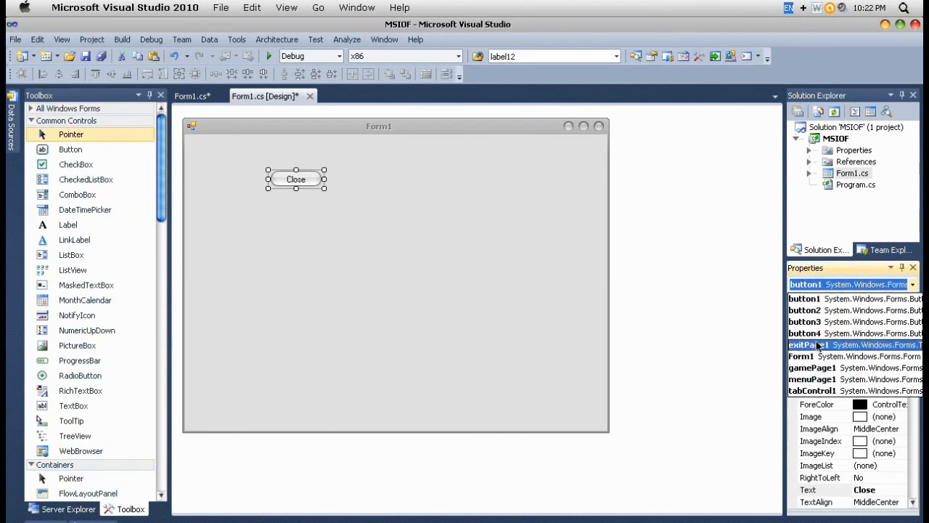
{"action": "left_click", "coordinate": [812, 367]}
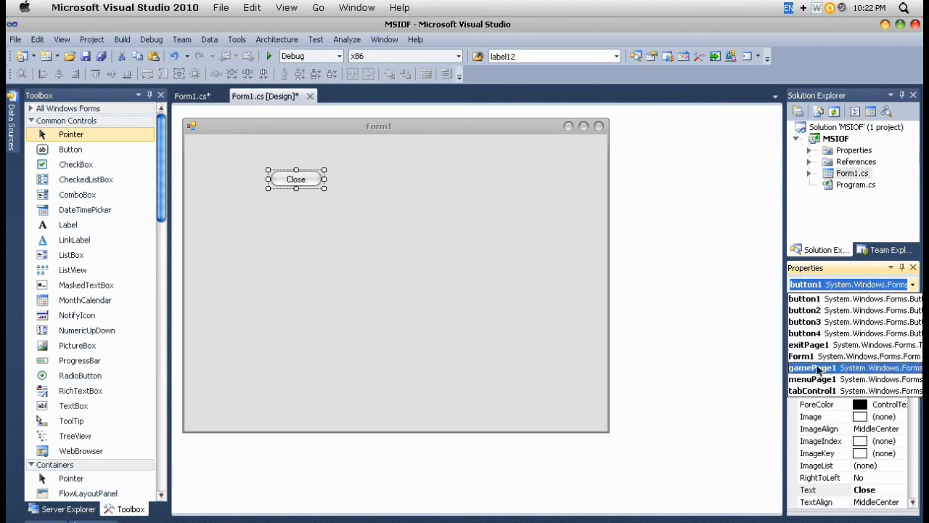
{"action": "left_click", "coordinate": [812, 390]}
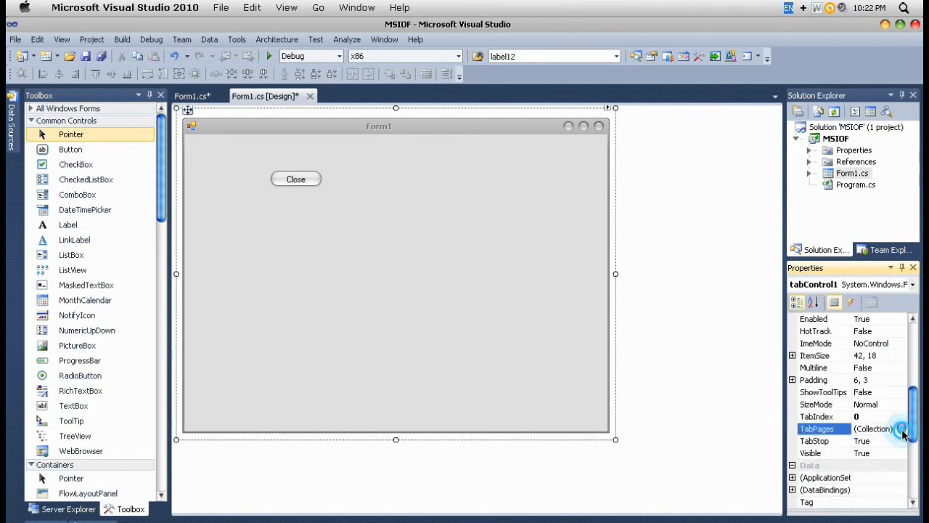
Inspect menuPage1, gamePage1 and exitPage1 in the TabPages collection editor, then click OK.
{"action": "left_click", "coordinate": [902, 428]}
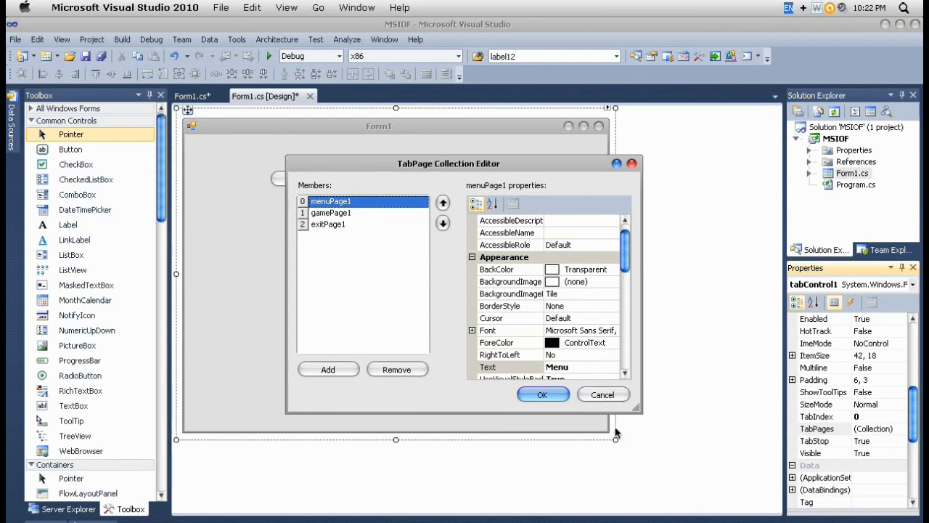
{"action": "left_click", "coordinate": [330, 201]}
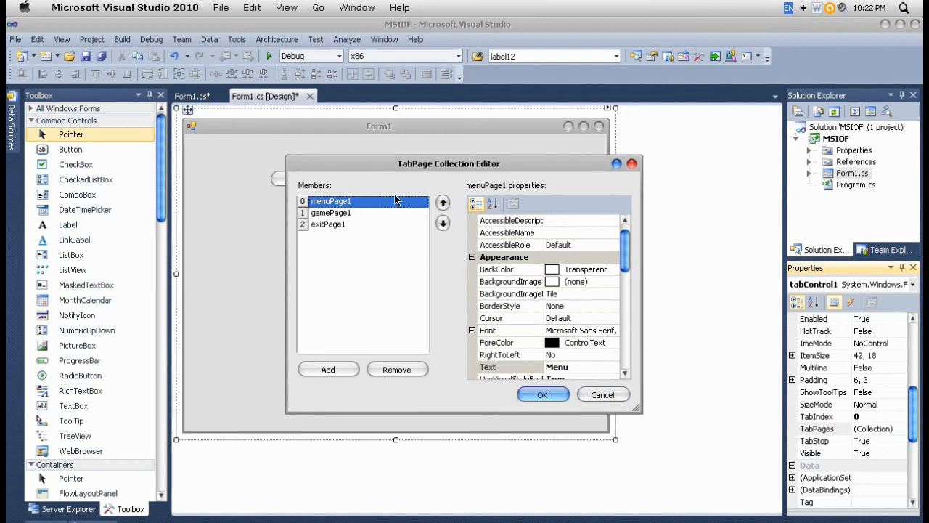
{"action": "left_click", "coordinate": [443, 203]}
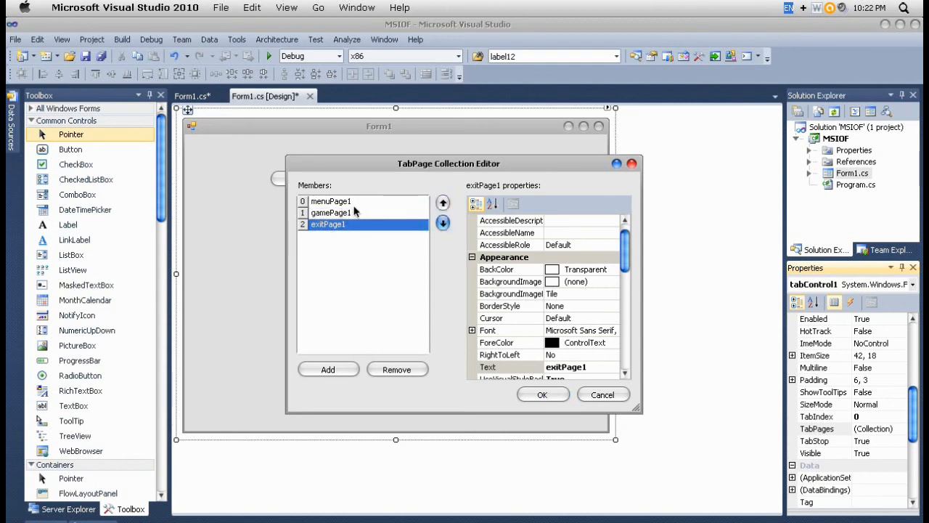
{"action": "left_click", "coordinate": [443, 203]}
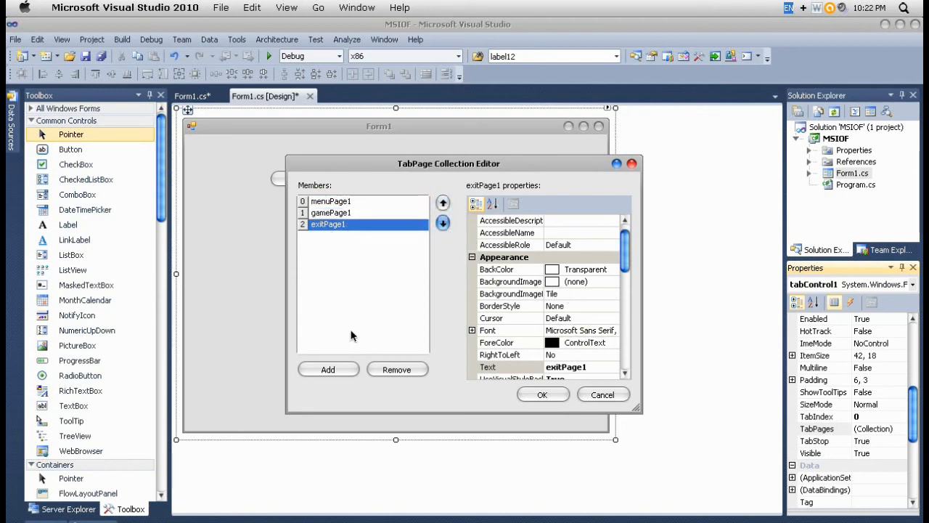
{"action": "left_click", "coordinate": [331, 212]}
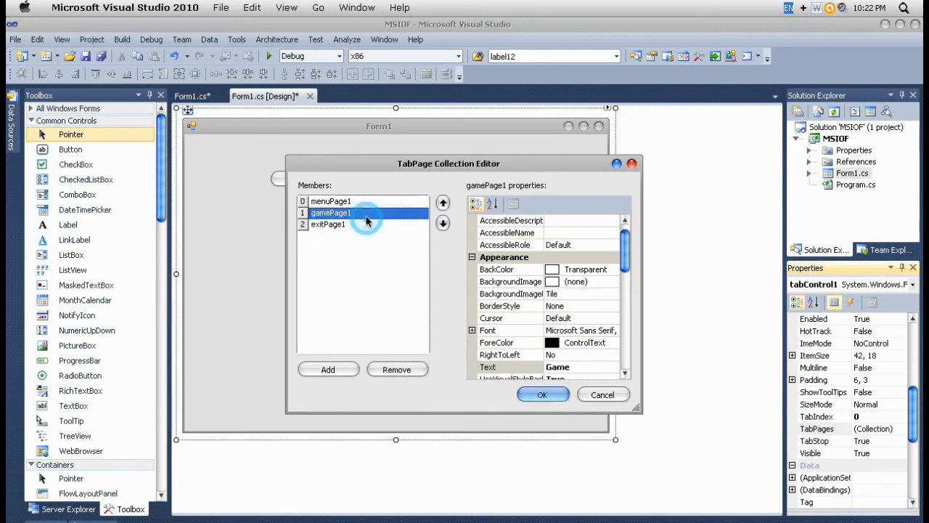
{"action": "left_click", "coordinate": [328, 224]}
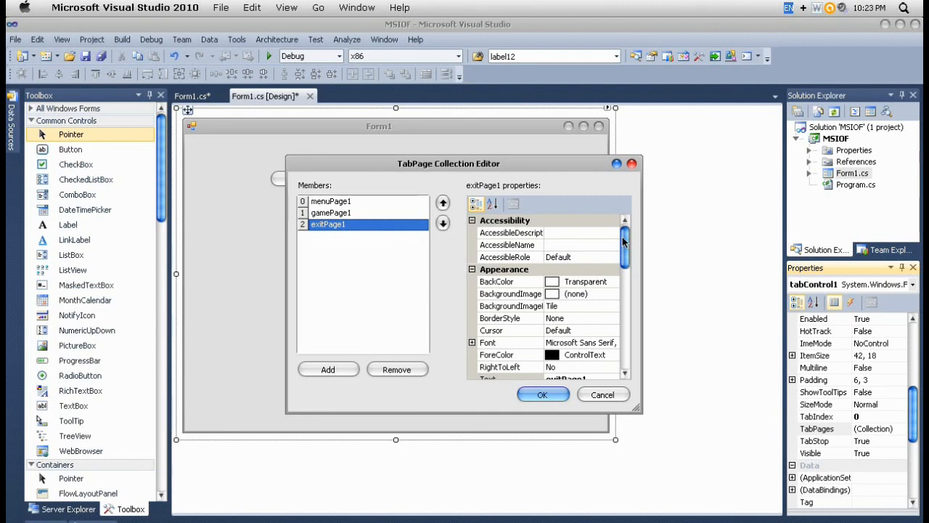
{"action": "mouse_move", "coordinate": [624, 243]}
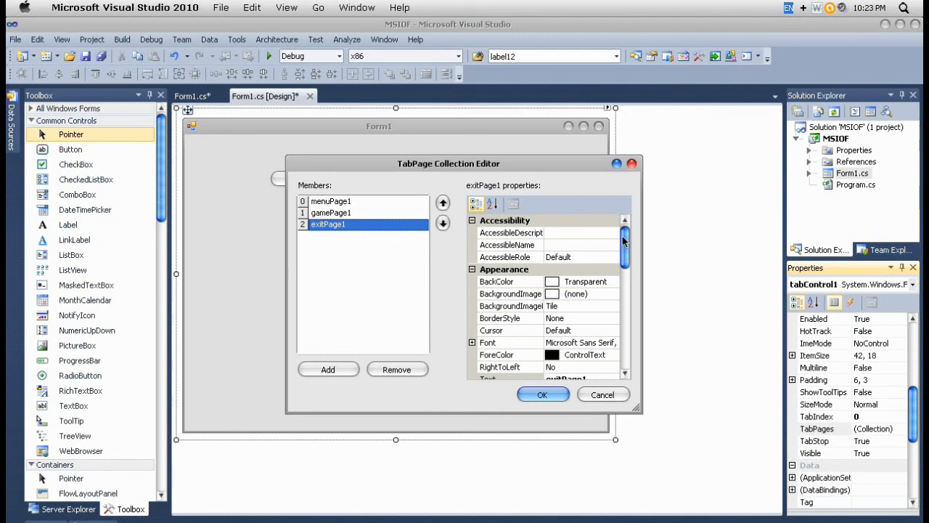
{"action": "mouse_move", "coordinate": [624, 242]}
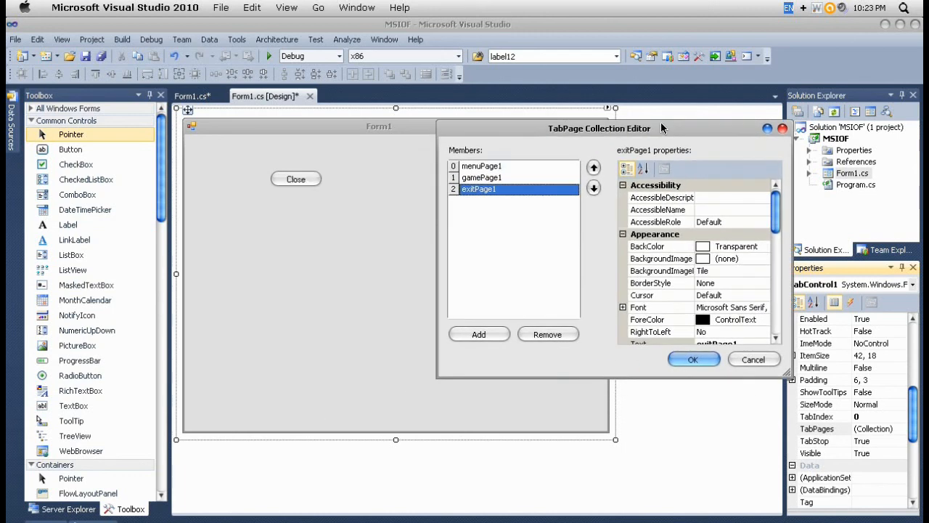
{"action": "left_click_drag", "start_coordinate": [599, 127], "coordinate": [643, 52]}
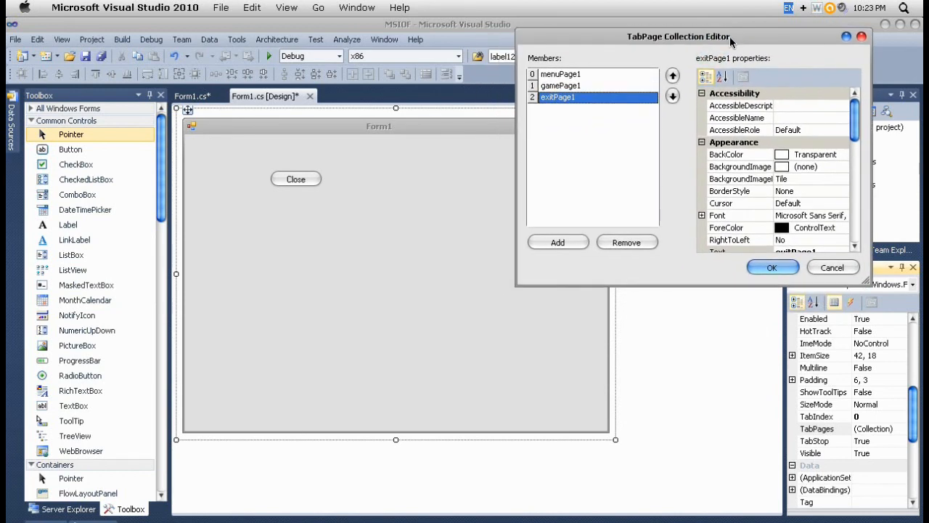
{"action": "mouse_move", "coordinate": [510, 216]}
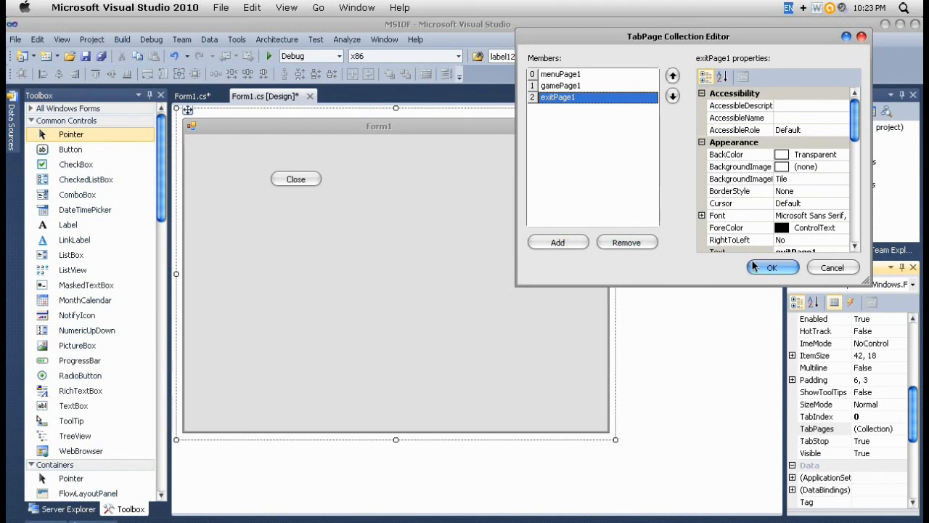
{"action": "left_click", "coordinate": [772, 267]}
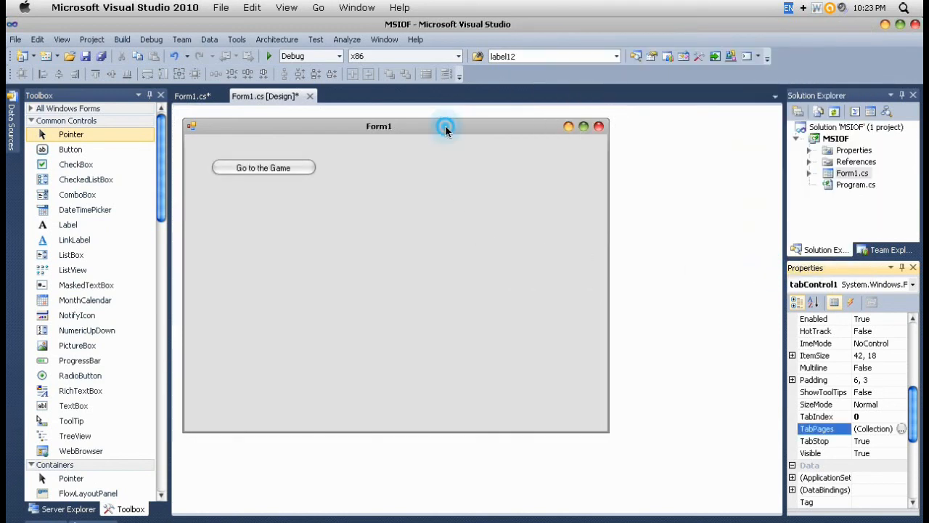